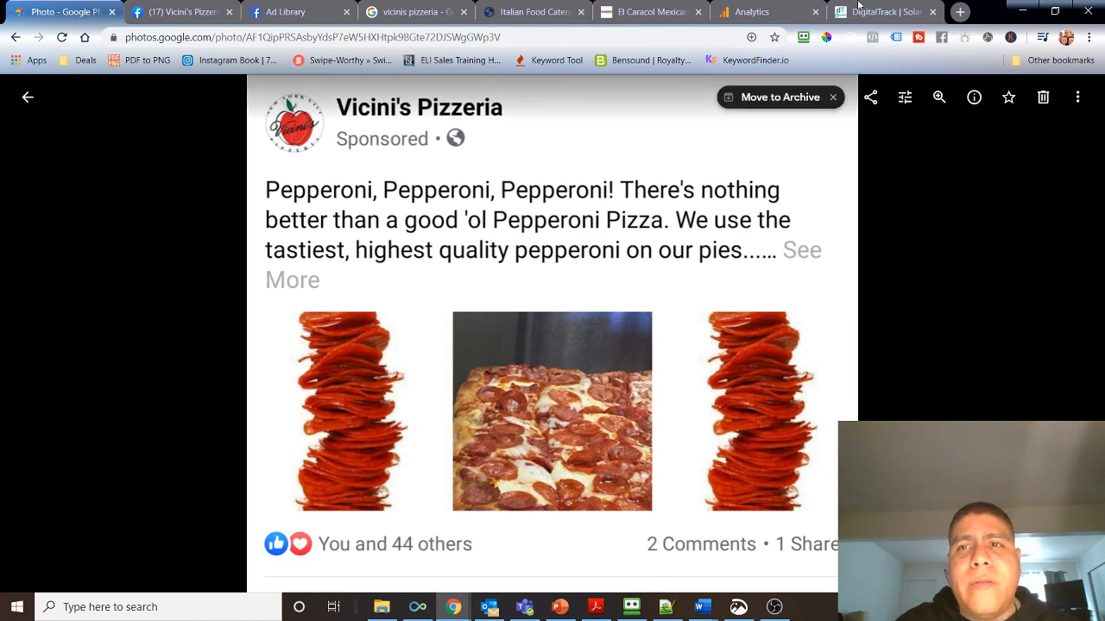
# Switch to the digitaltrack.co tab and dismiss its Mailchimp free video signup popup.
pyautogui.click(880, 11)
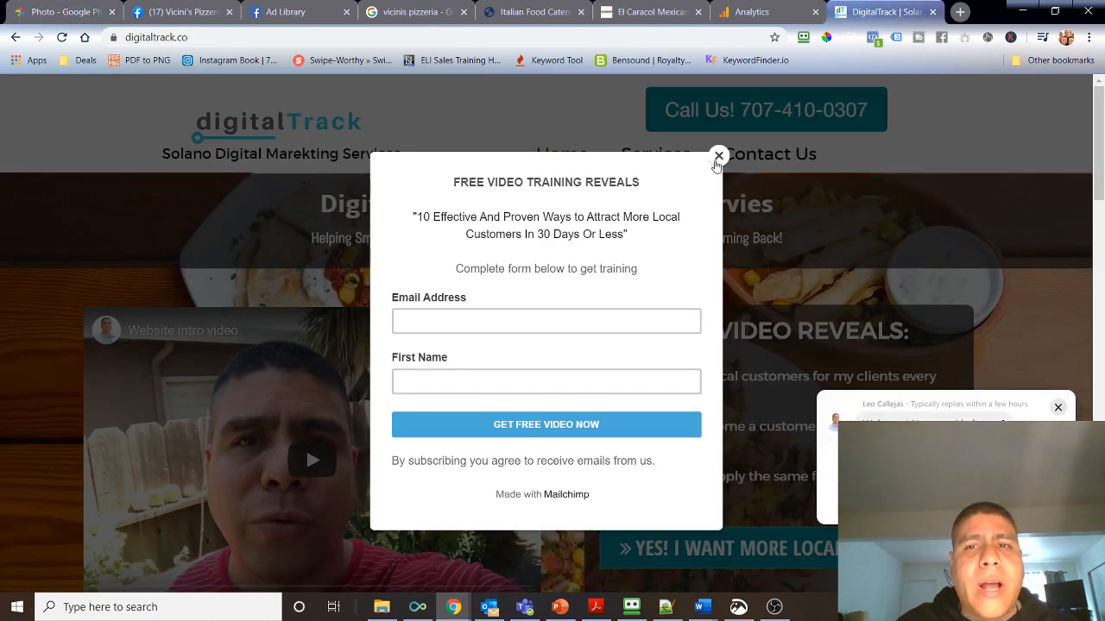
pyautogui.click(718, 155)
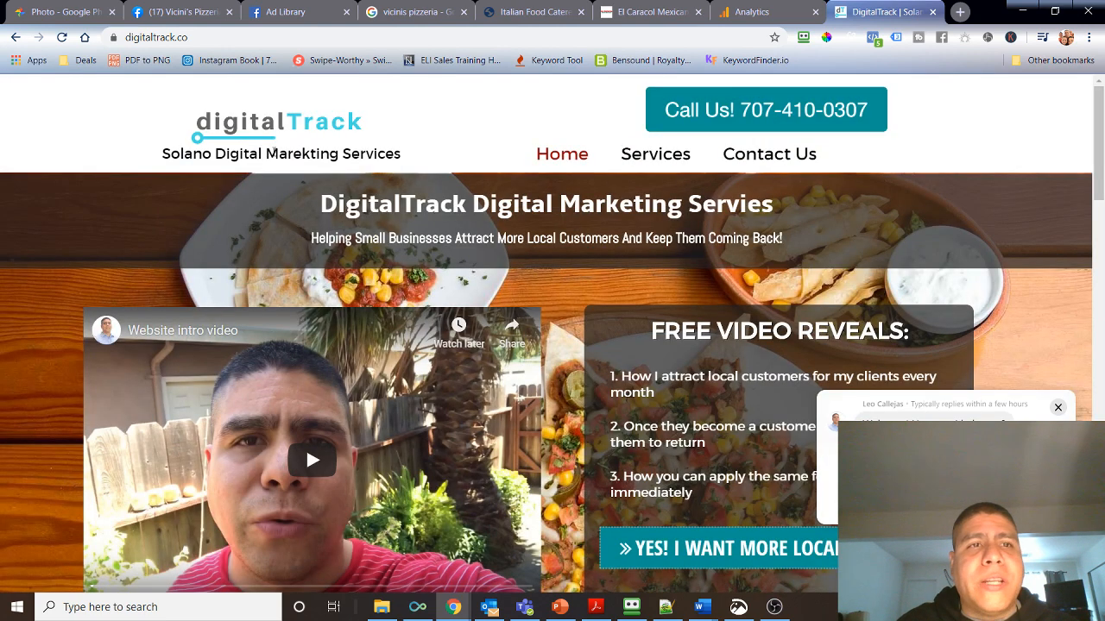
# Return to the Google Photos tab with the Vicini's Pizzeria sponsored pepperoni ad screenshot.
pyautogui.click(60, 11)
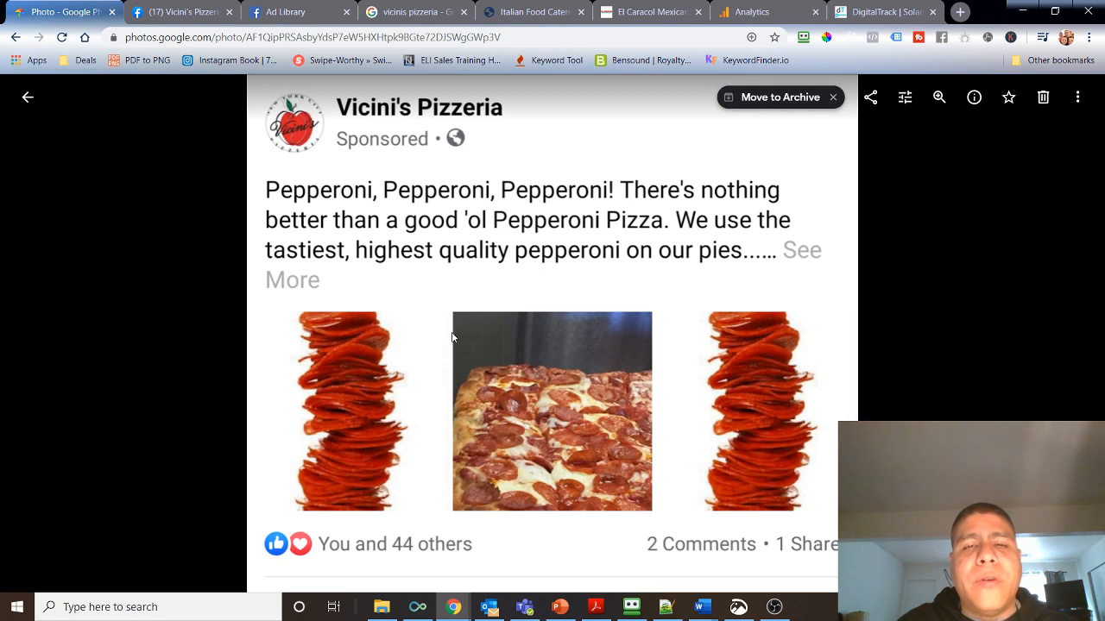
pyautogui.moveTo(442, 349)
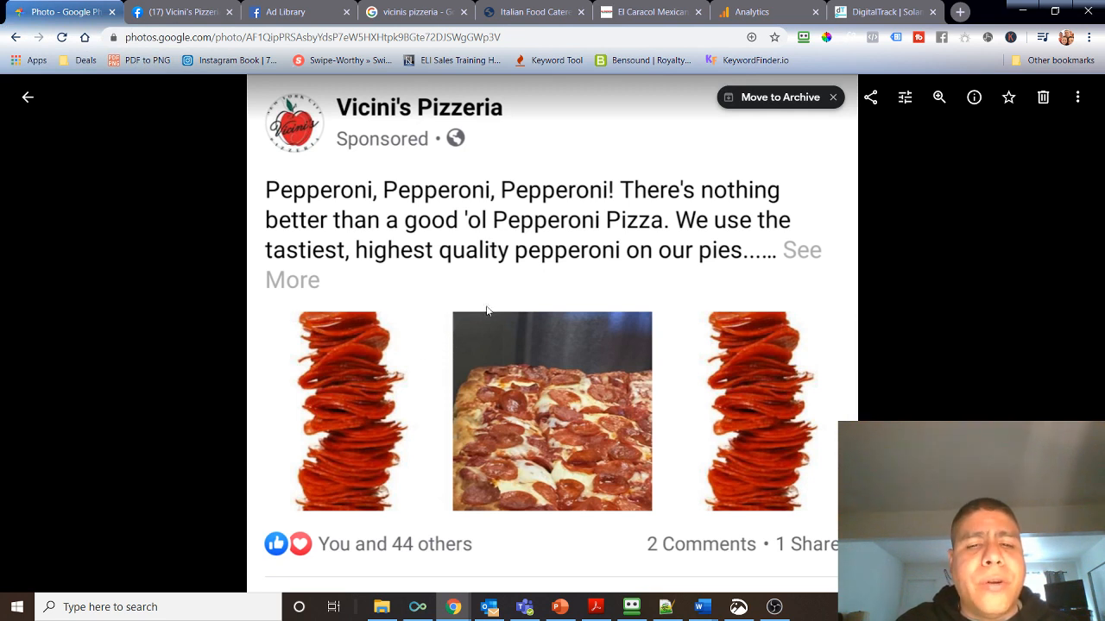
pyautogui.moveTo(452, 269)
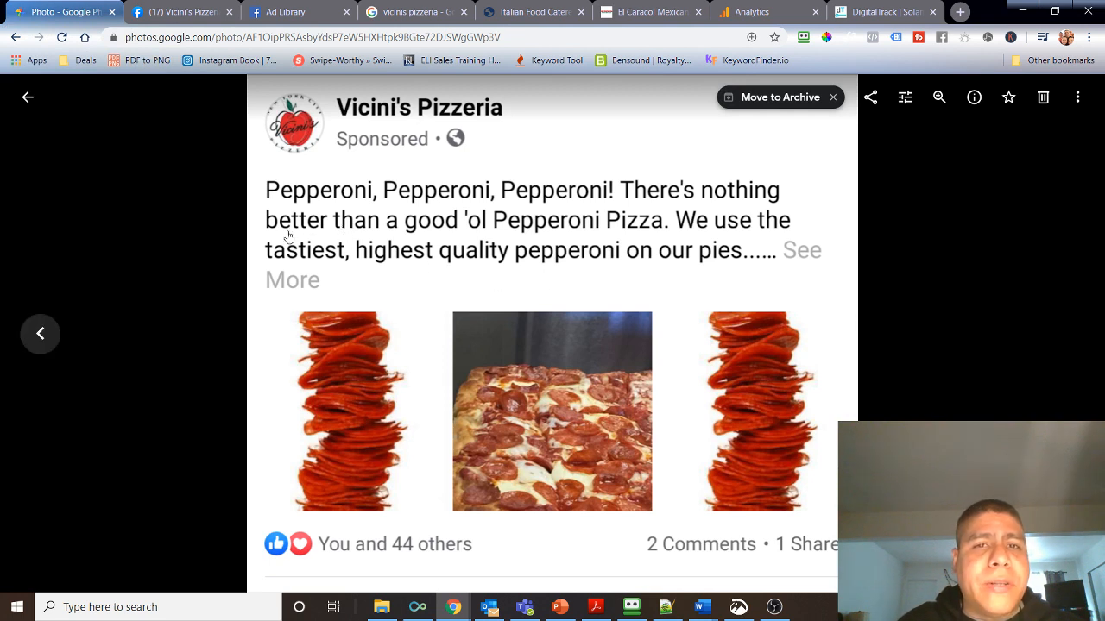
pyautogui.moveTo(314, 104)
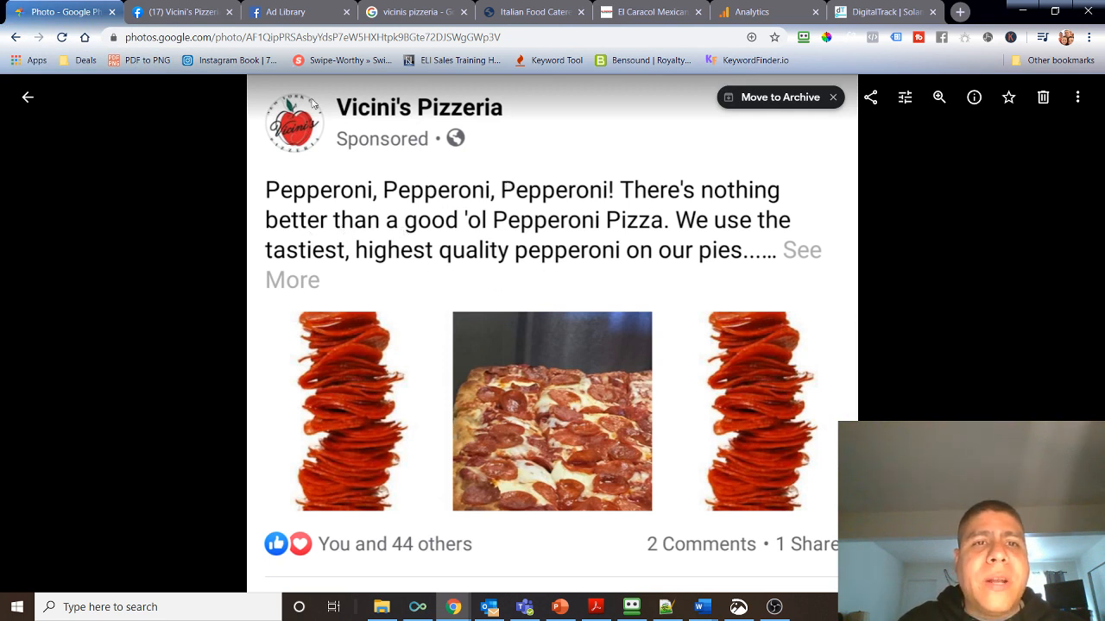
pyautogui.moveTo(749, 438)
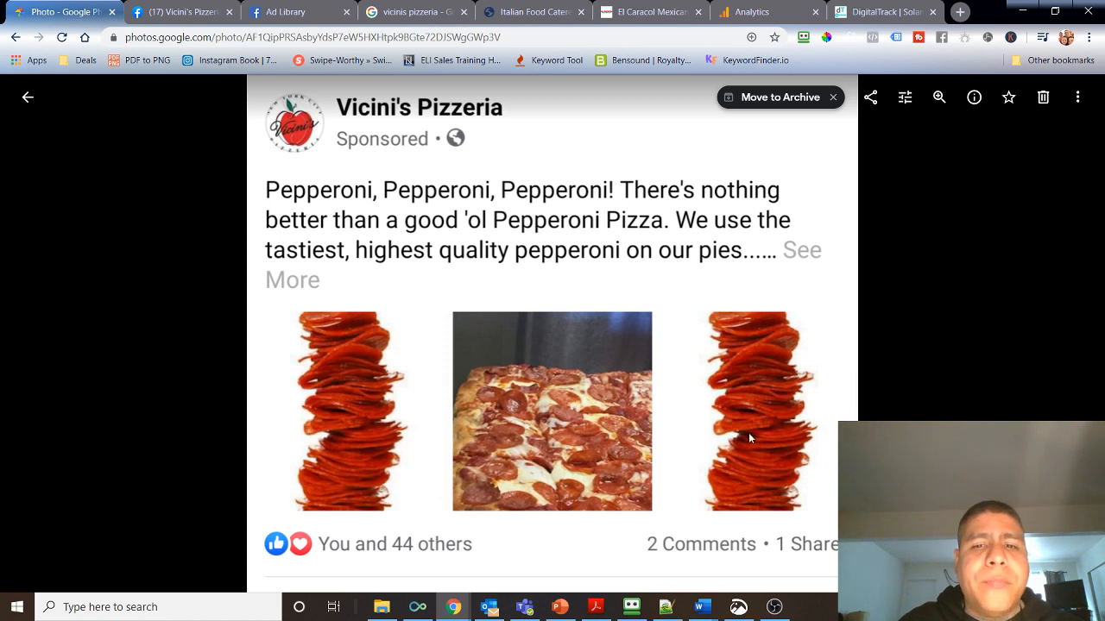
pyautogui.moveTo(694, 314)
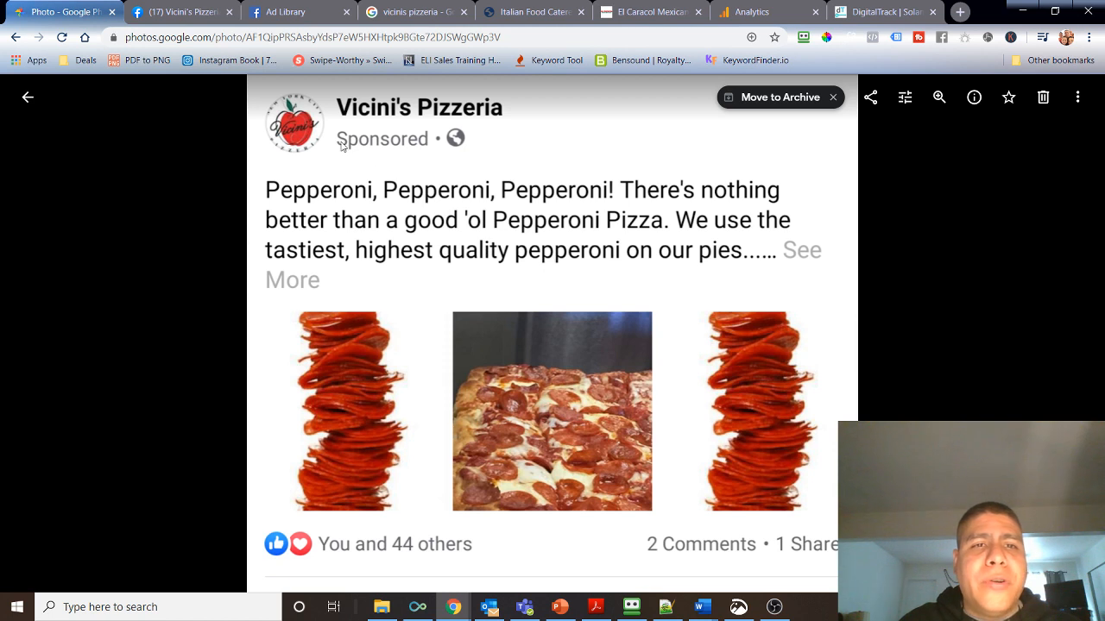
pyautogui.moveTo(590, 352)
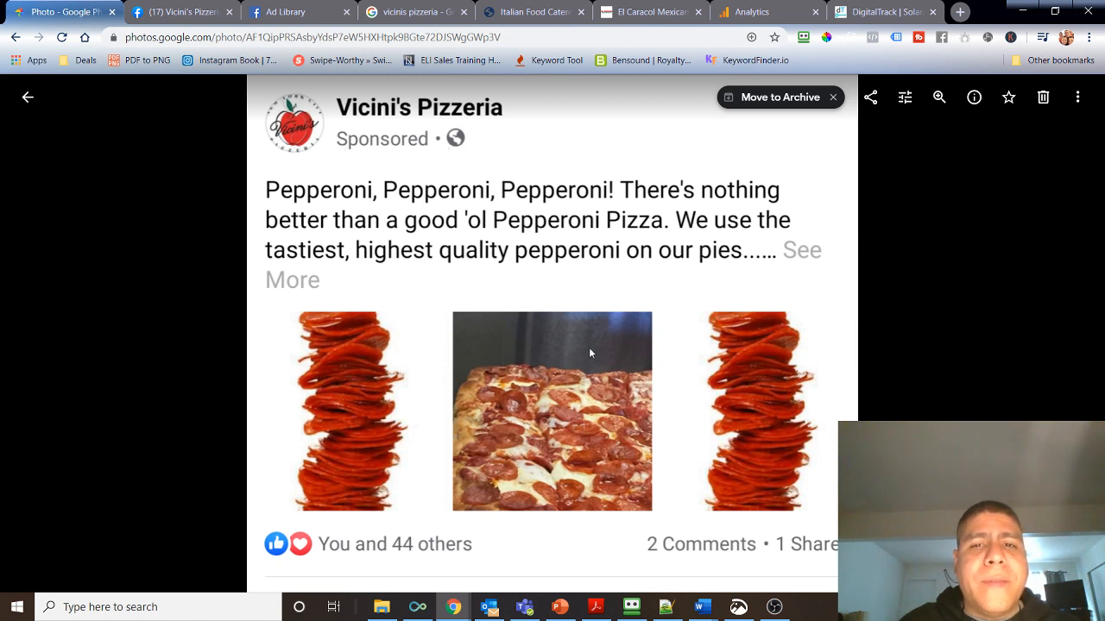
pyautogui.moveTo(613, 349)
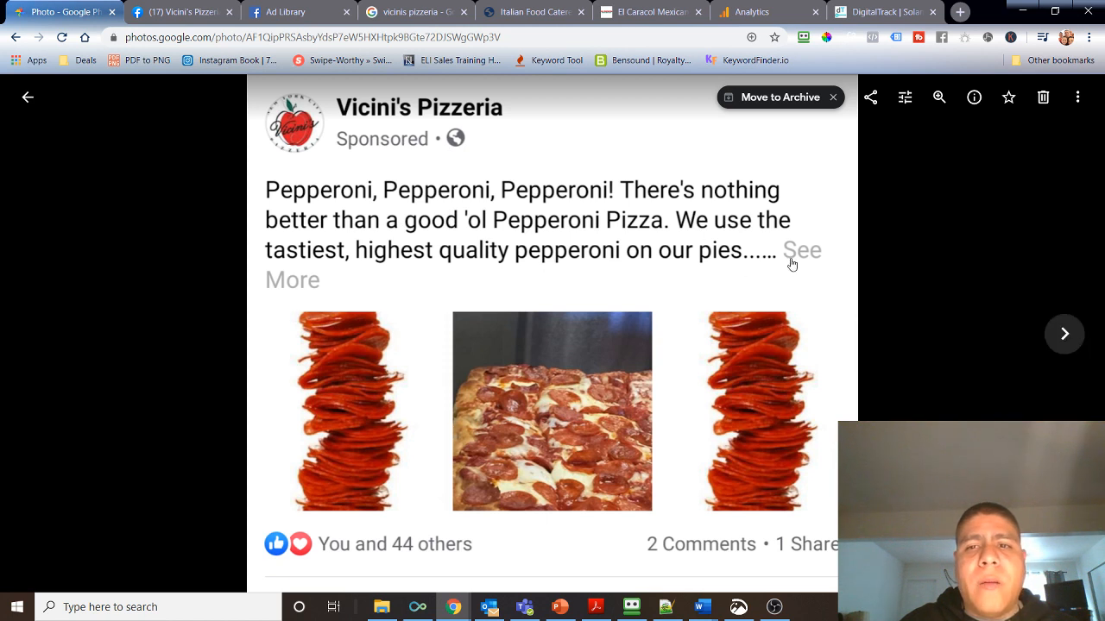
pyautogui.moveTo(774, 262)
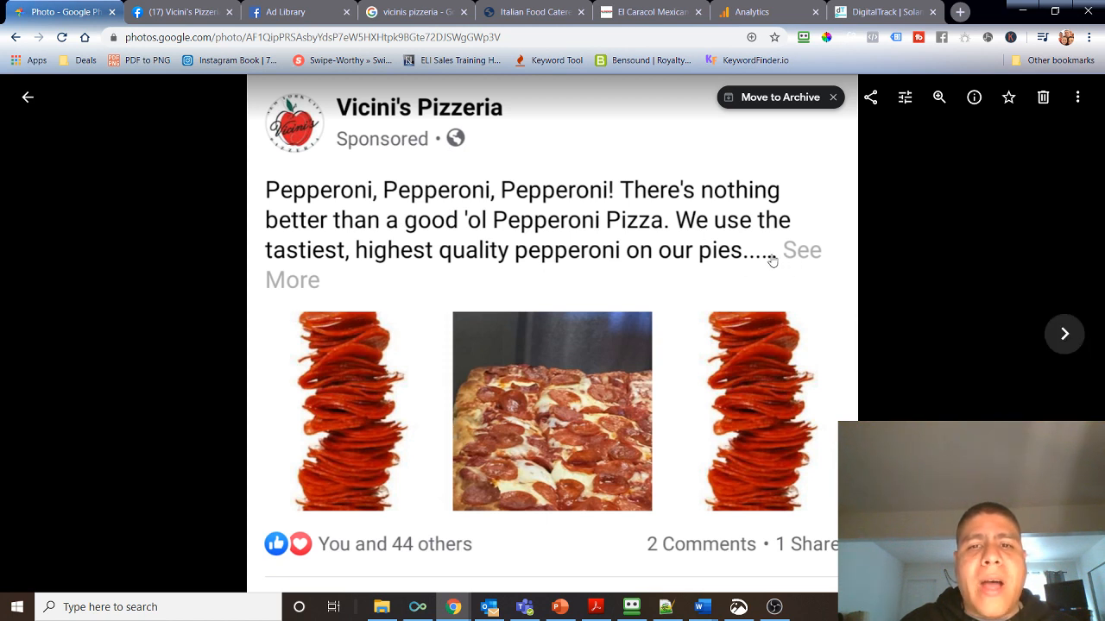
pyautogui.moveTo(453, 253)
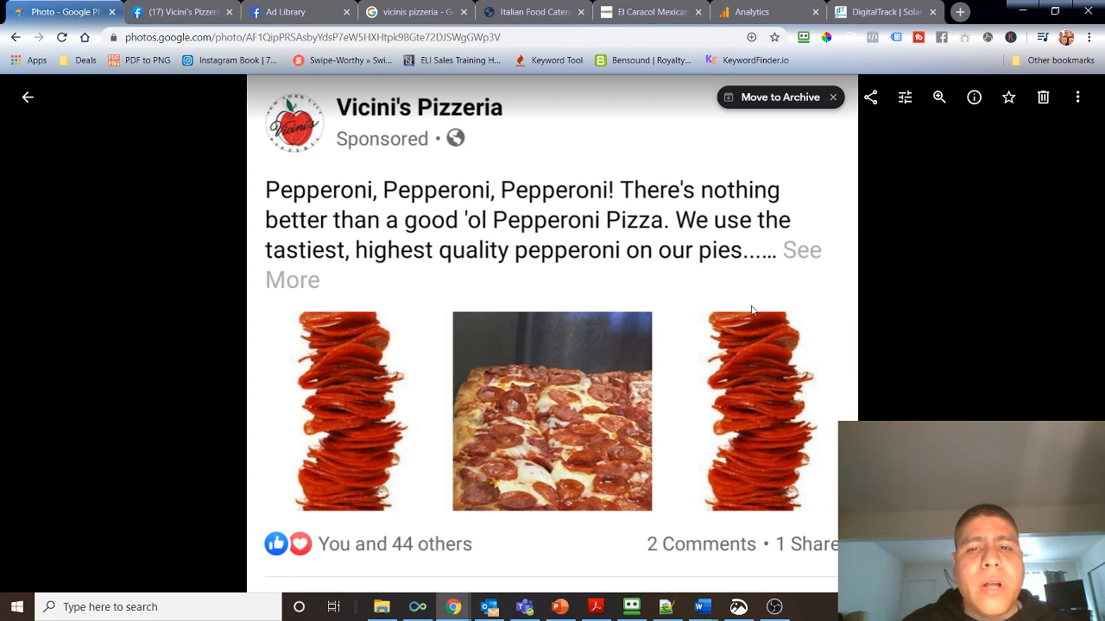
pyautogui.moveTo(559, 380)
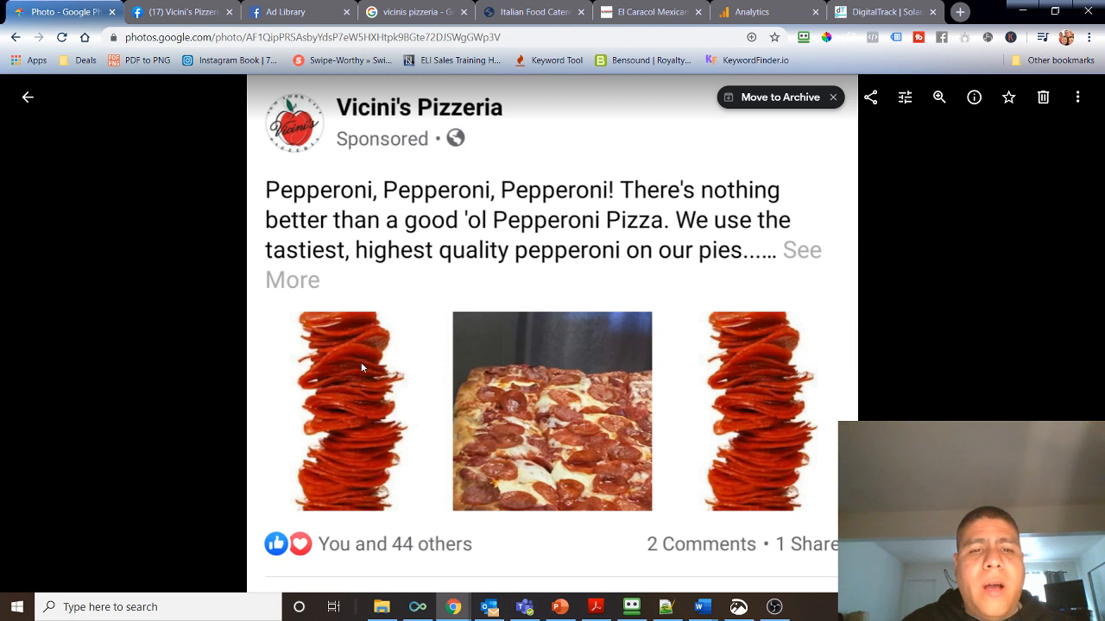
pyautogui.moveTo(445, 389)
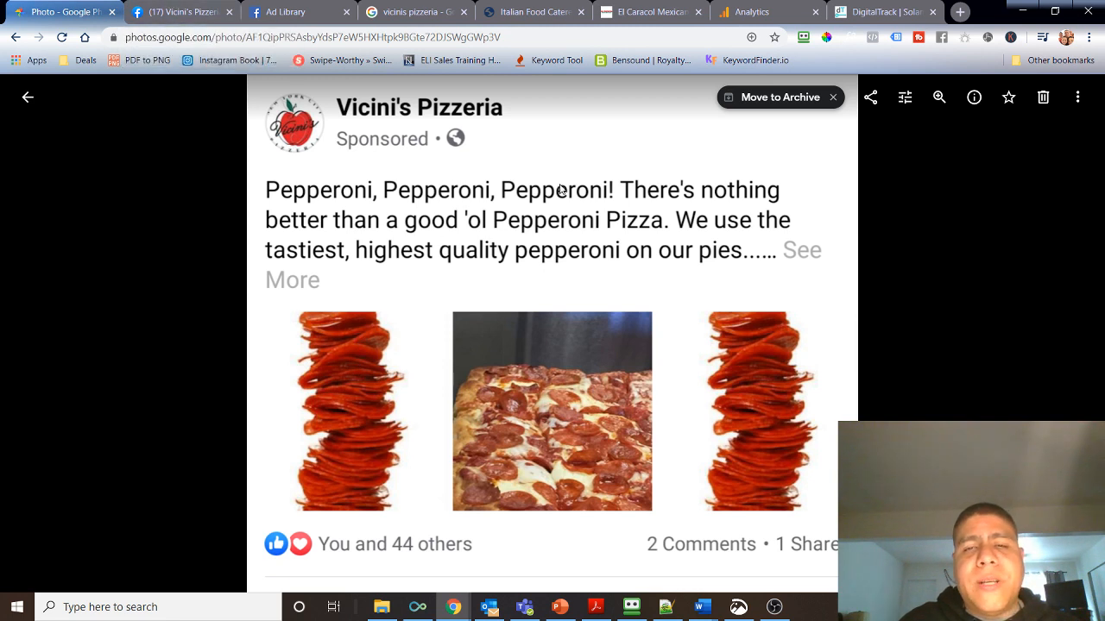
pyautogui.moveTo(573, 189)
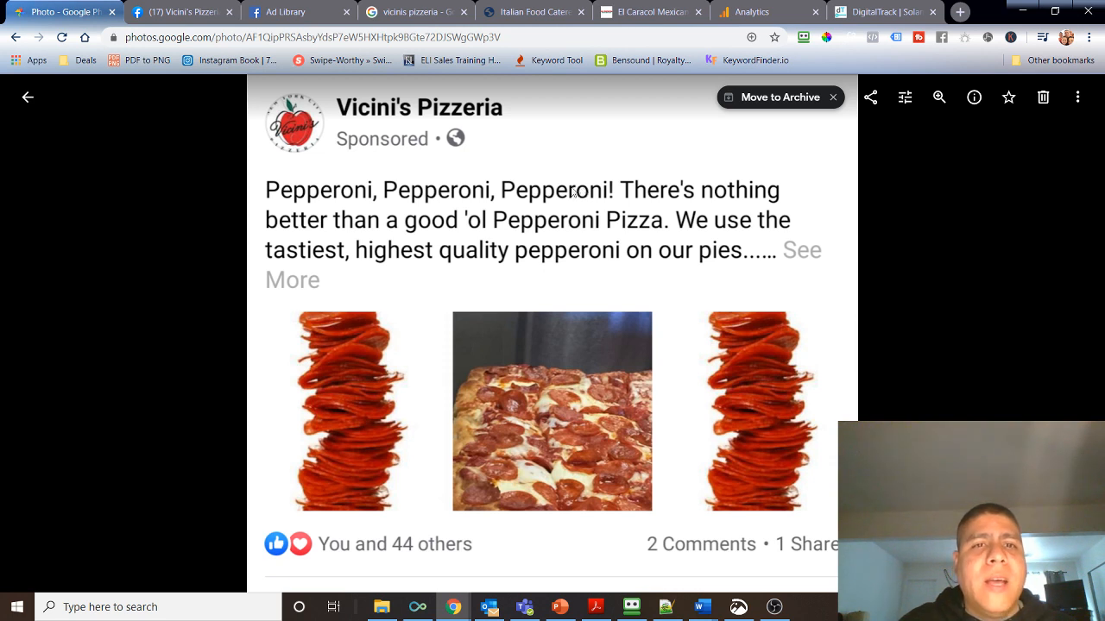
pyautogui.moveTo(532, 307)
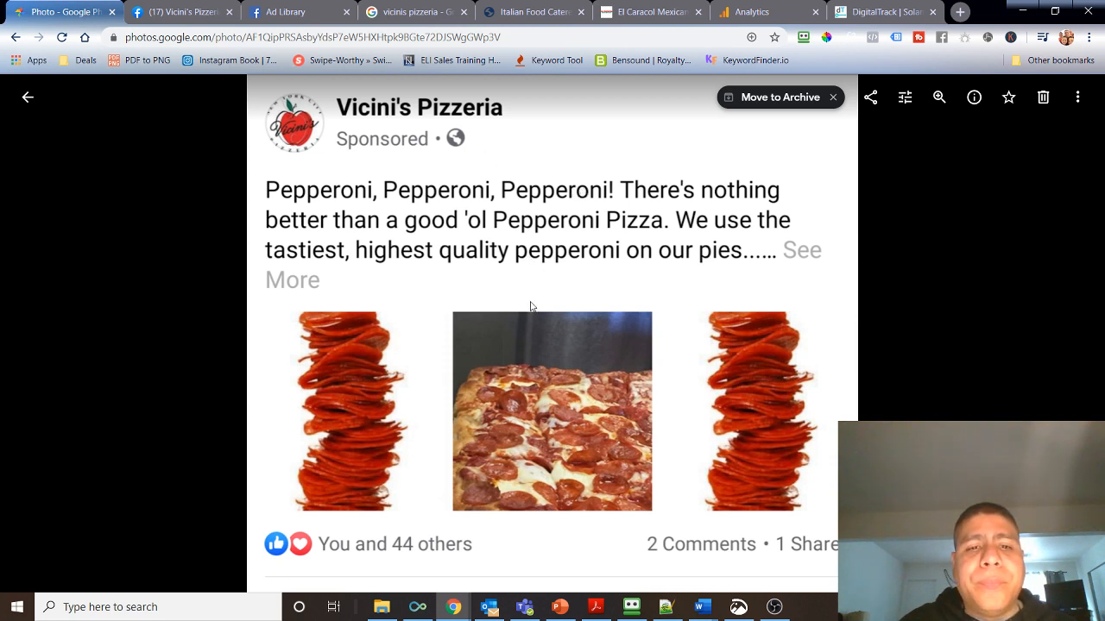
pyautogui.moveTo(511, 320)
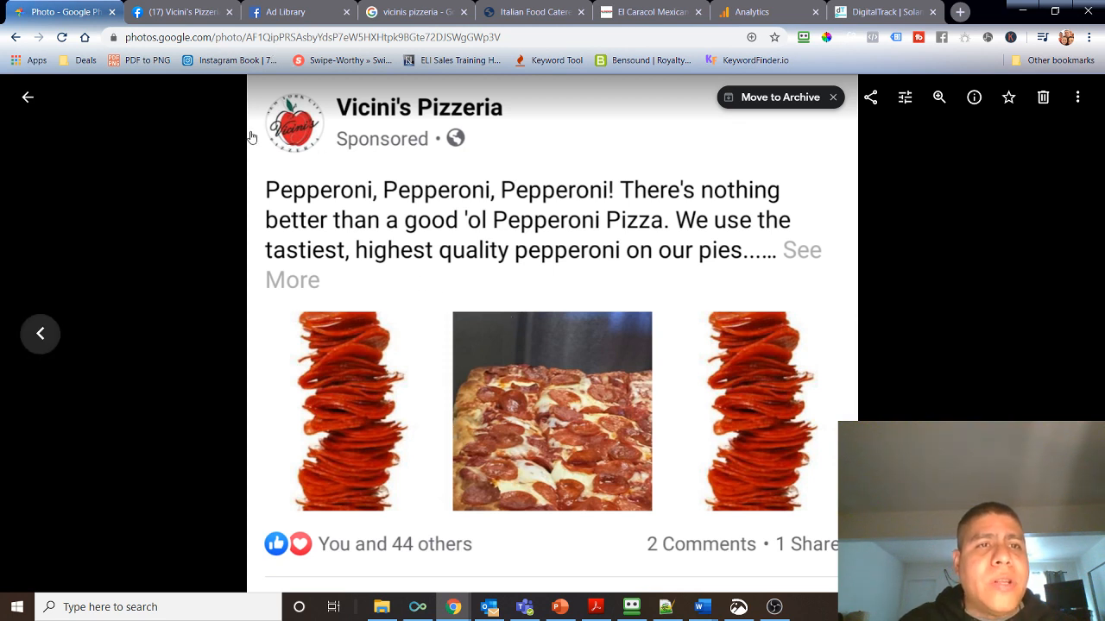
pyautogui.moveTo(181, 10)
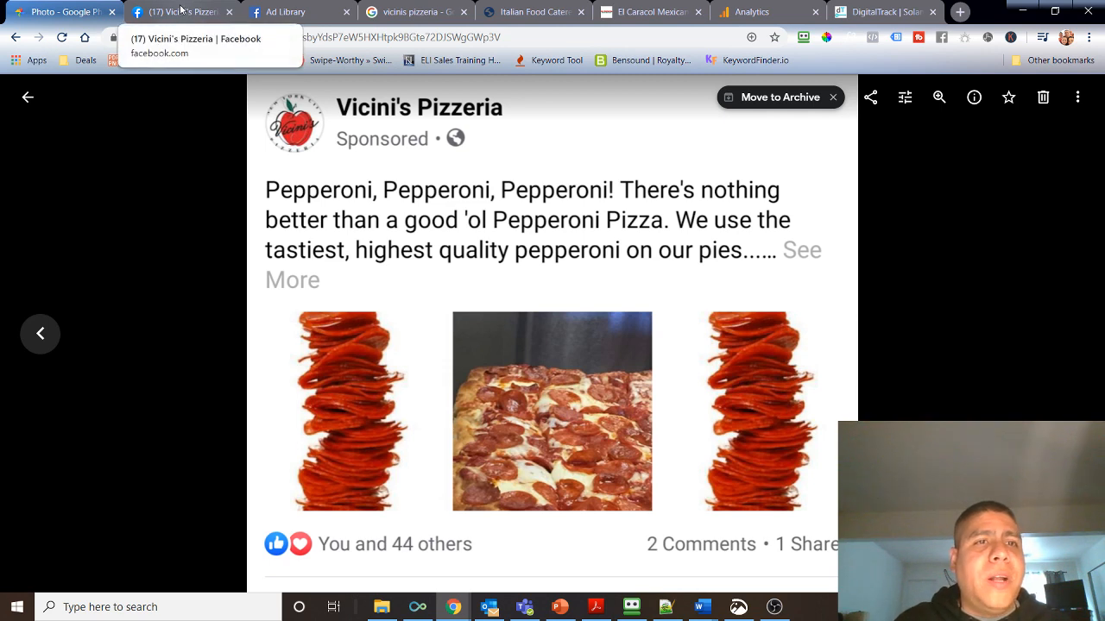
# Show the pizzeria's active March 2020 Ad Library ad and highlight its body copy.
pyautogui.click(285, 10)
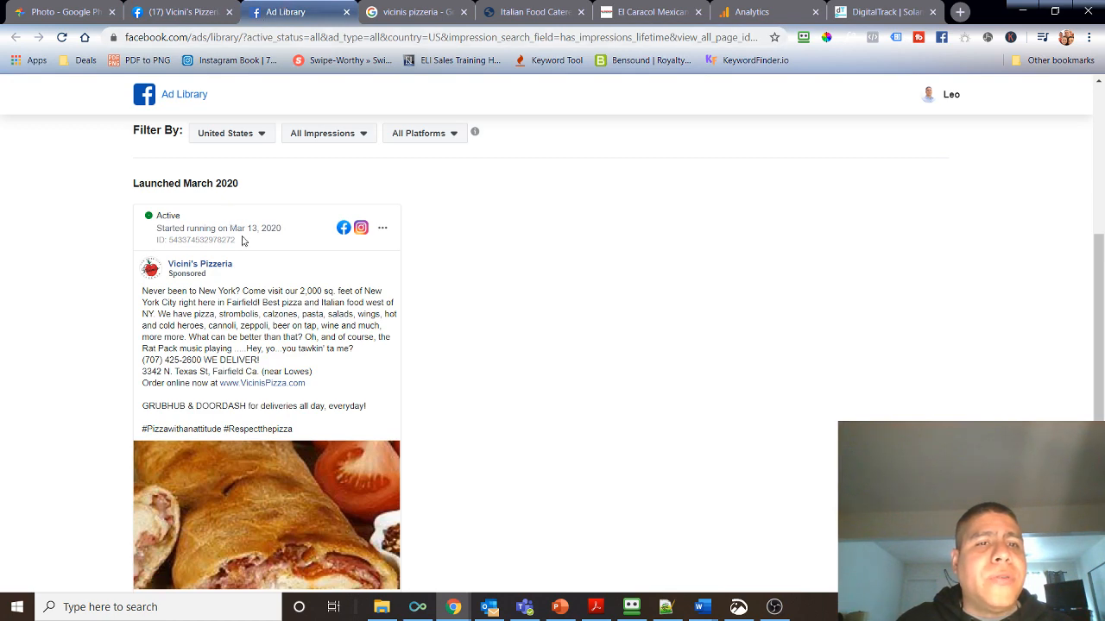
pyautogui.scroll(-3)
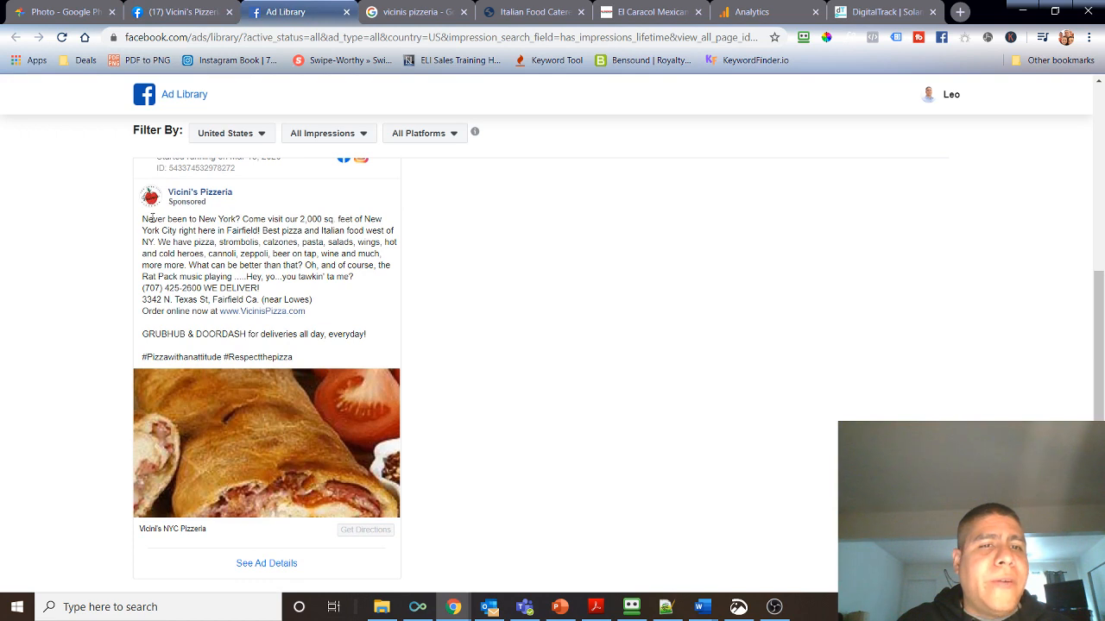
pyautogui.moveTo(143, 217); pyautogui.dragTo(307, 266)
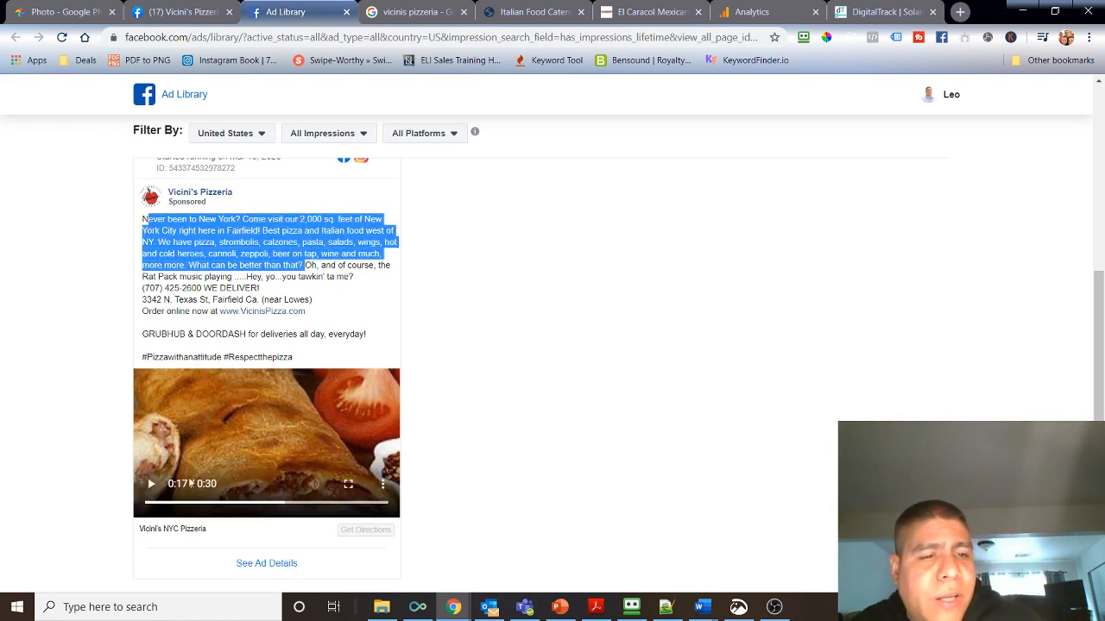
pyautogui.click(151, 483)
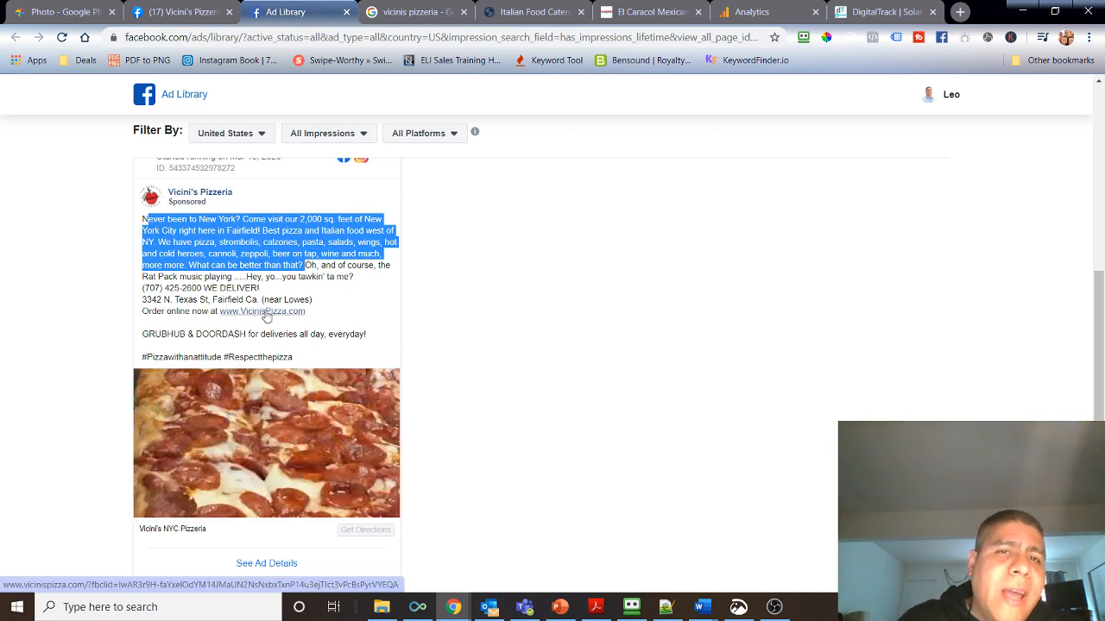
pyautogui.moveTo(516, 188)
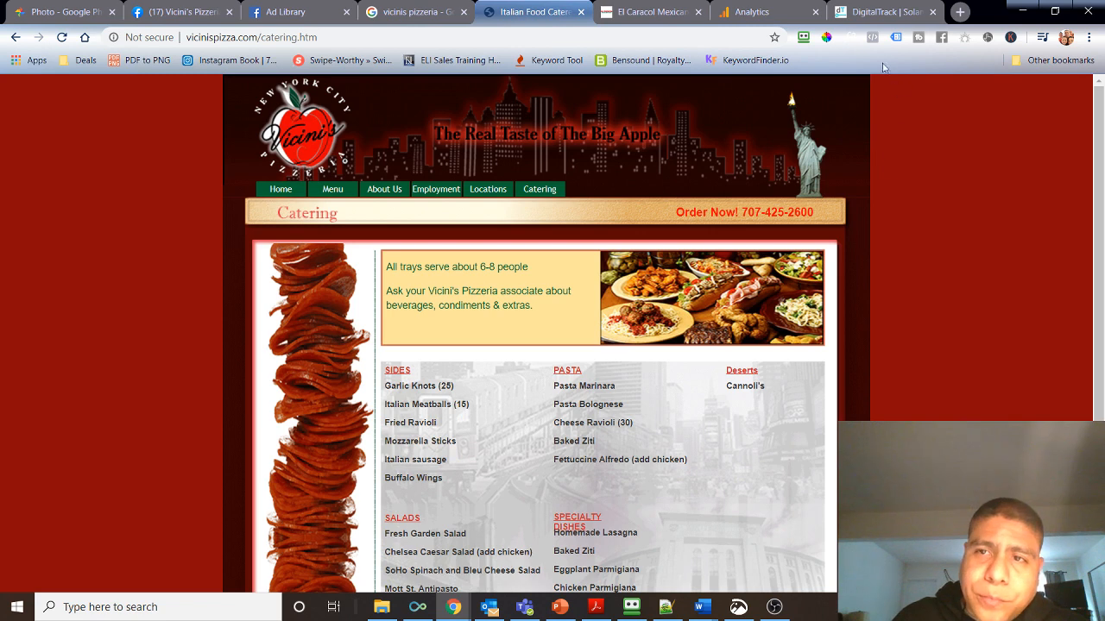
pyautogui.moveTo(884, 128)
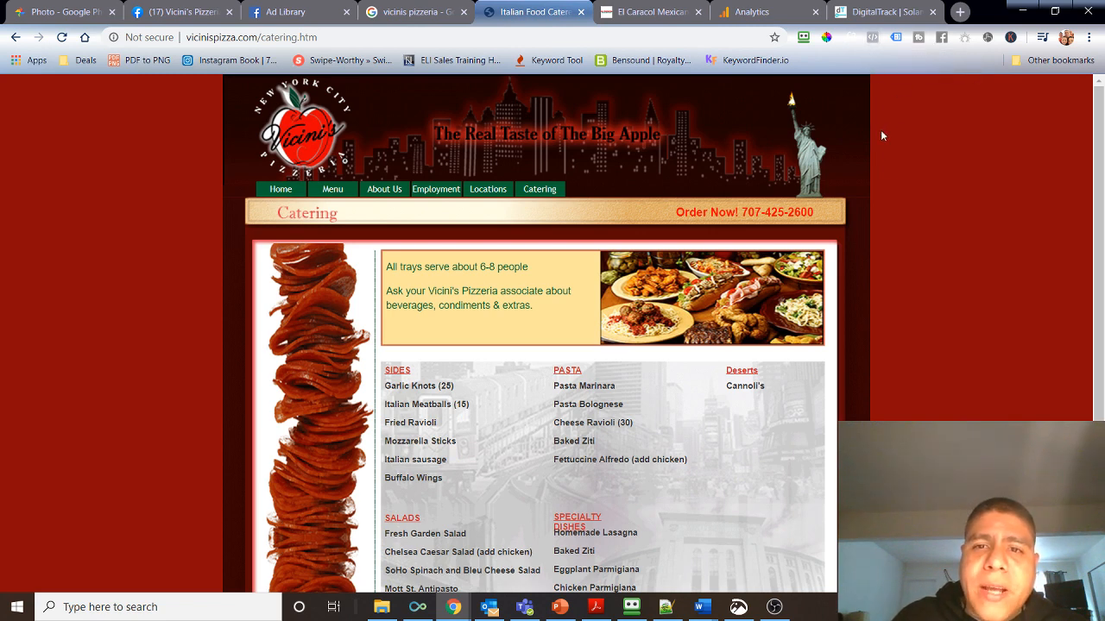
pyautogui.moveTo(877, 114)
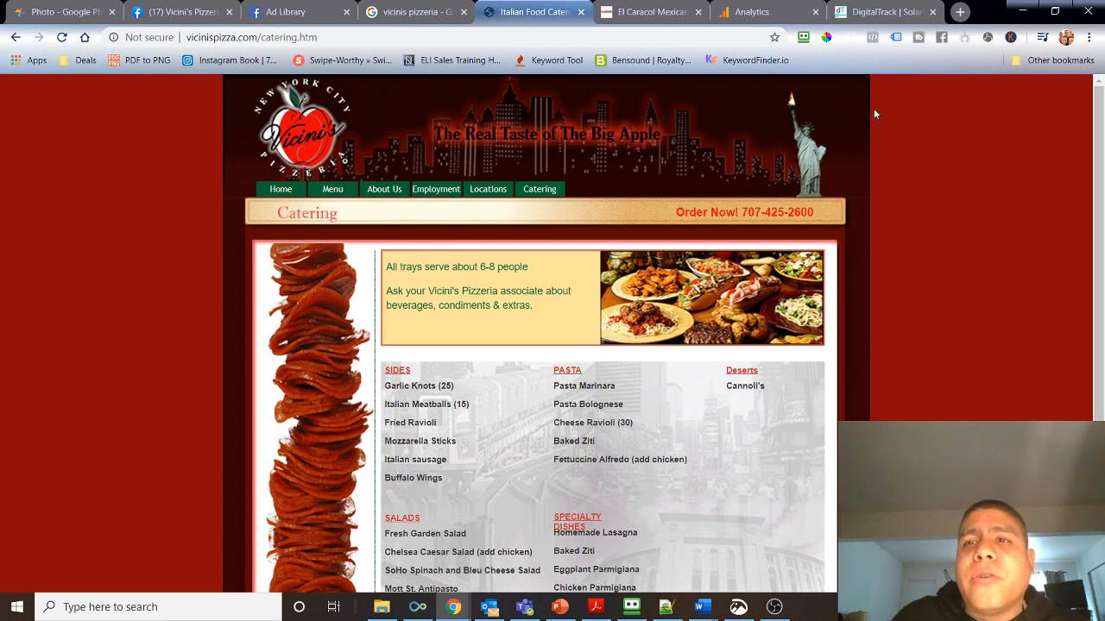
pyautogui.moveTo(873, 138)
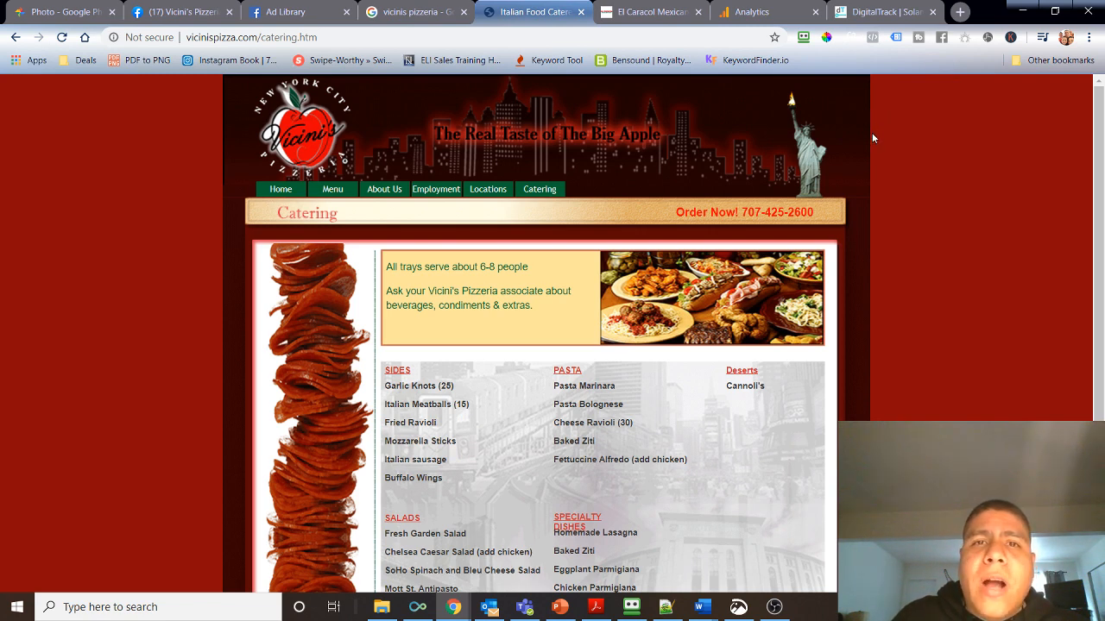
pyautogui.moveTo(888, 90)
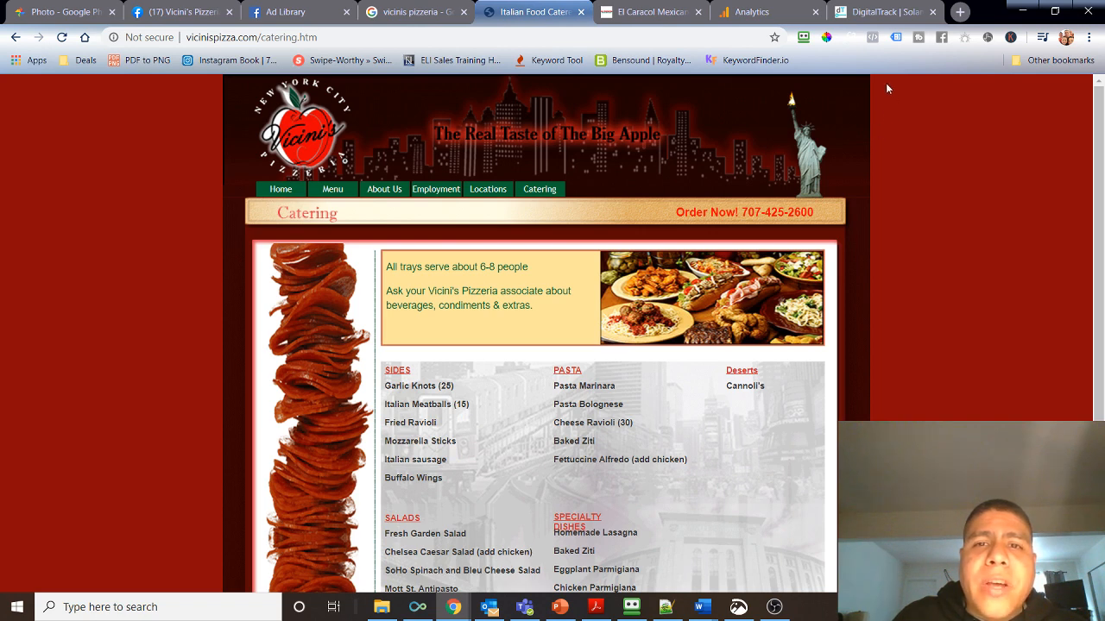
pyautogui.moveTo(916, 189)
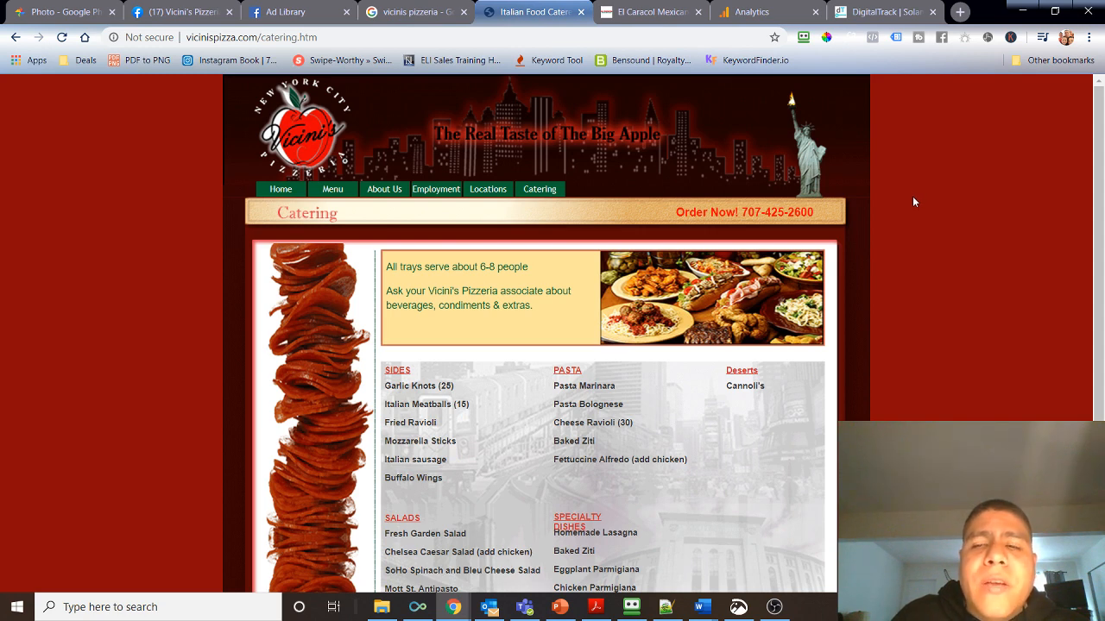
pyautogui.moveTo(908, 207)
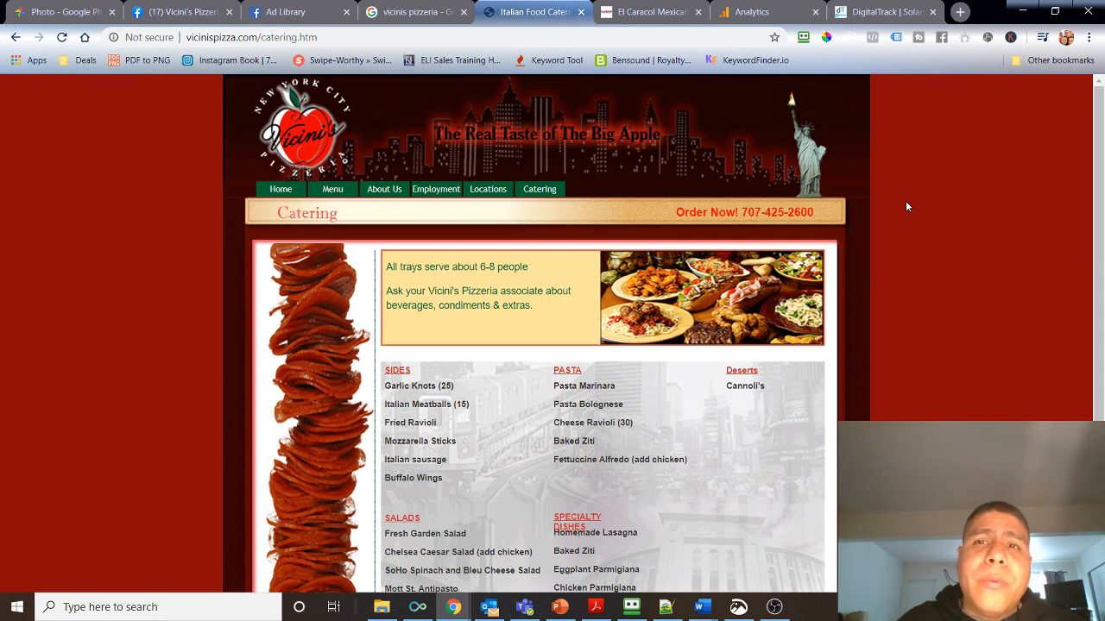
pyautogui.moveTo(903, 217)
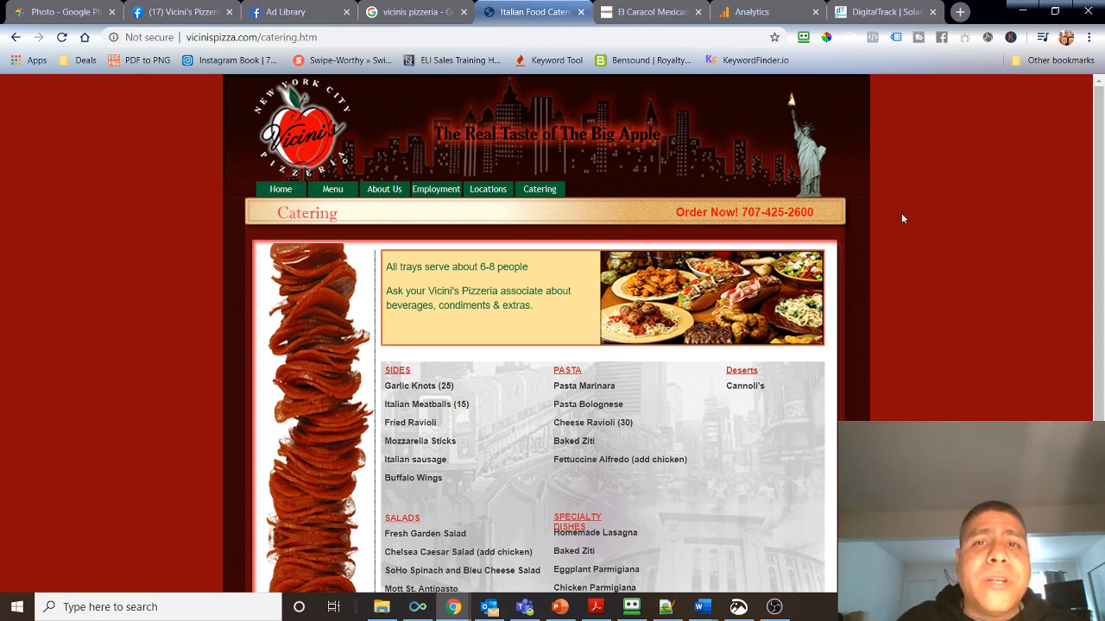
pyautogui.moveTo(767, 321)
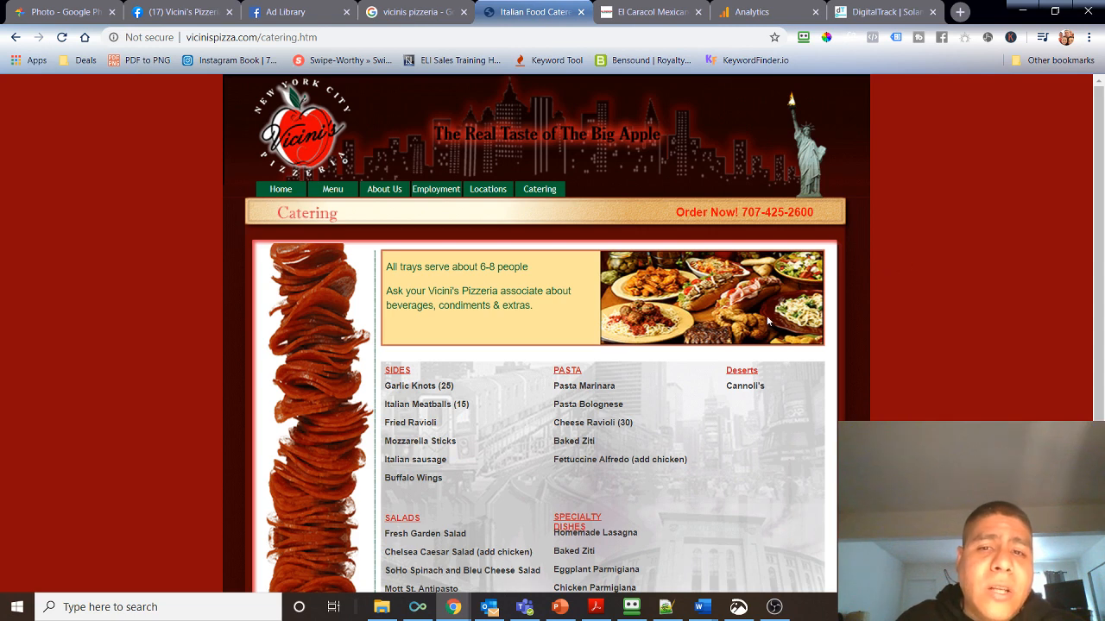
pyautogui.moveTo(891, 309)
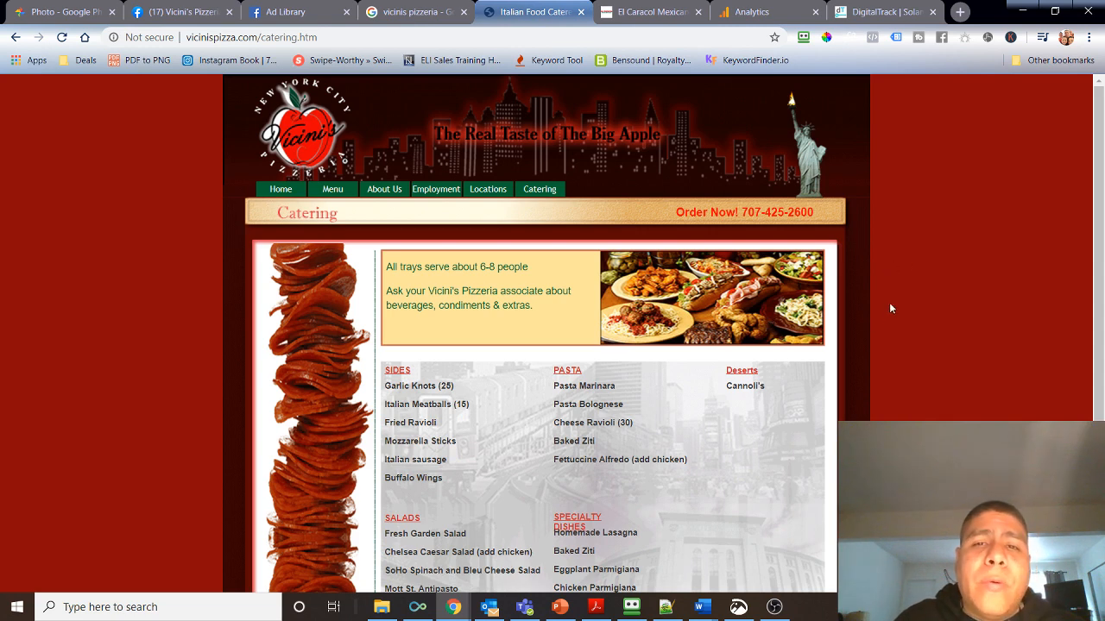
pyautogui.moveTo(898, 254)
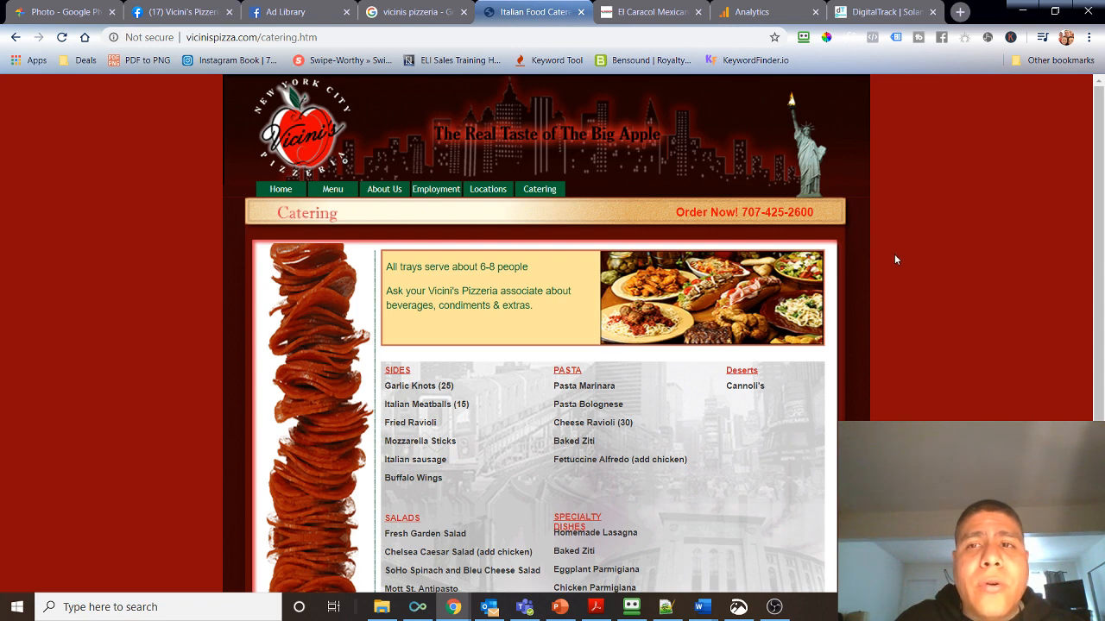
pyautogui.moveTo(610, 249)
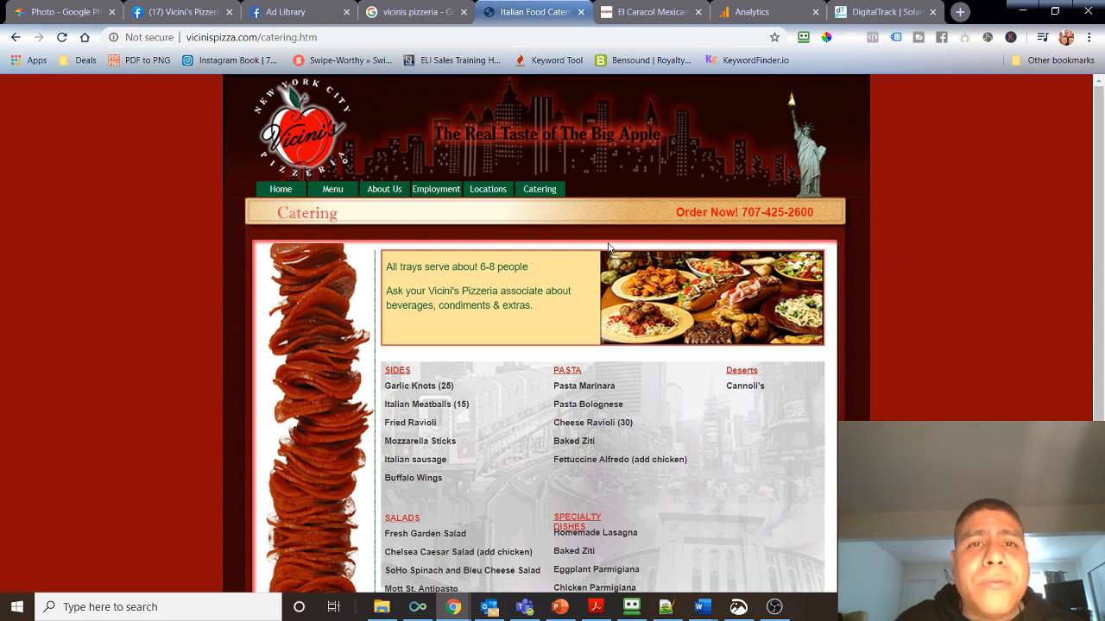
pyautogui.moveTo(618, 326)
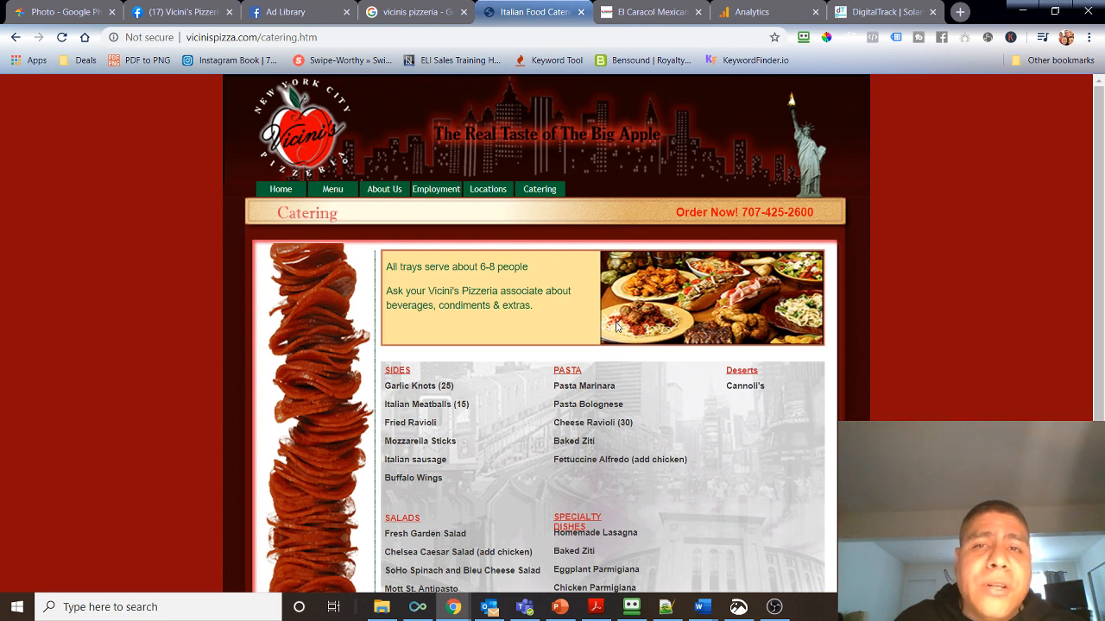
pyautogui.moveTo(866, 93)
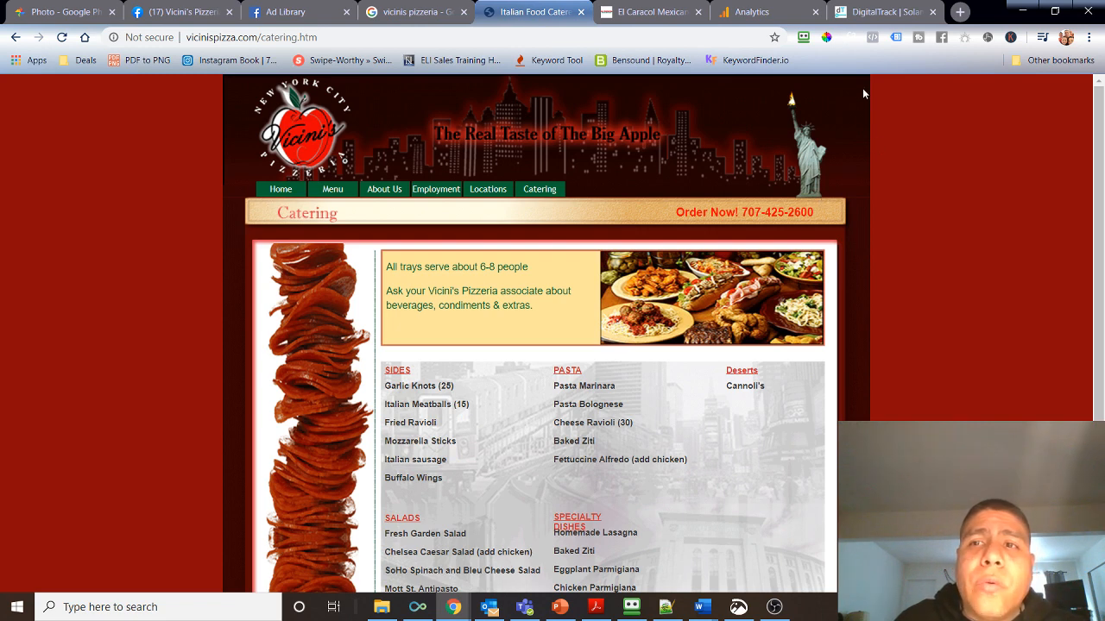
pyautogui.moveTo(822, 280)
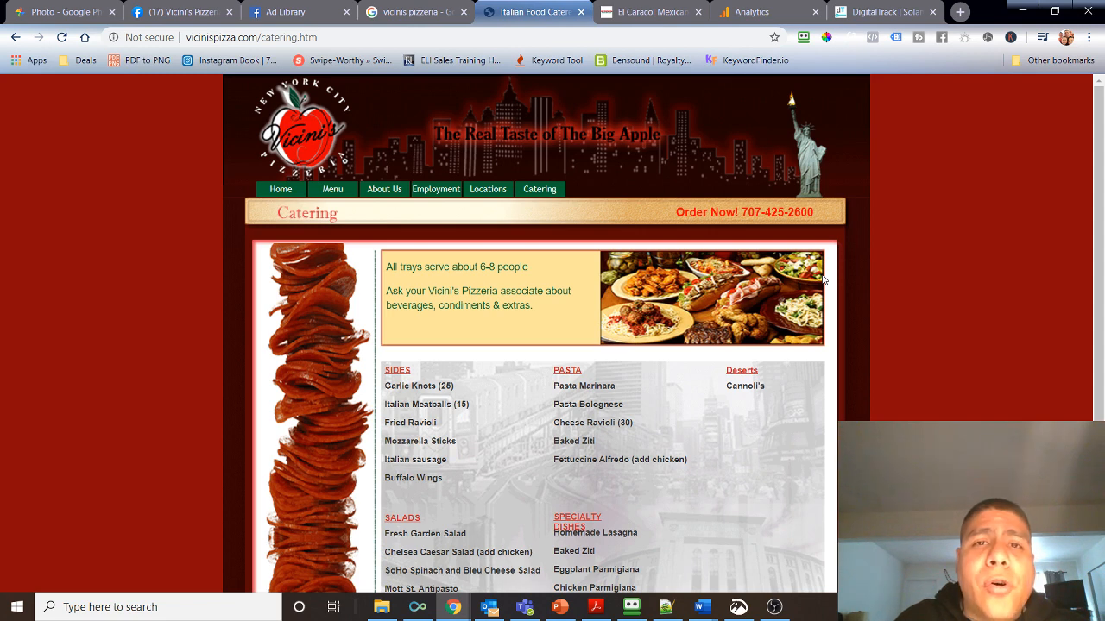
pyautogui.moveTo(795, 280)
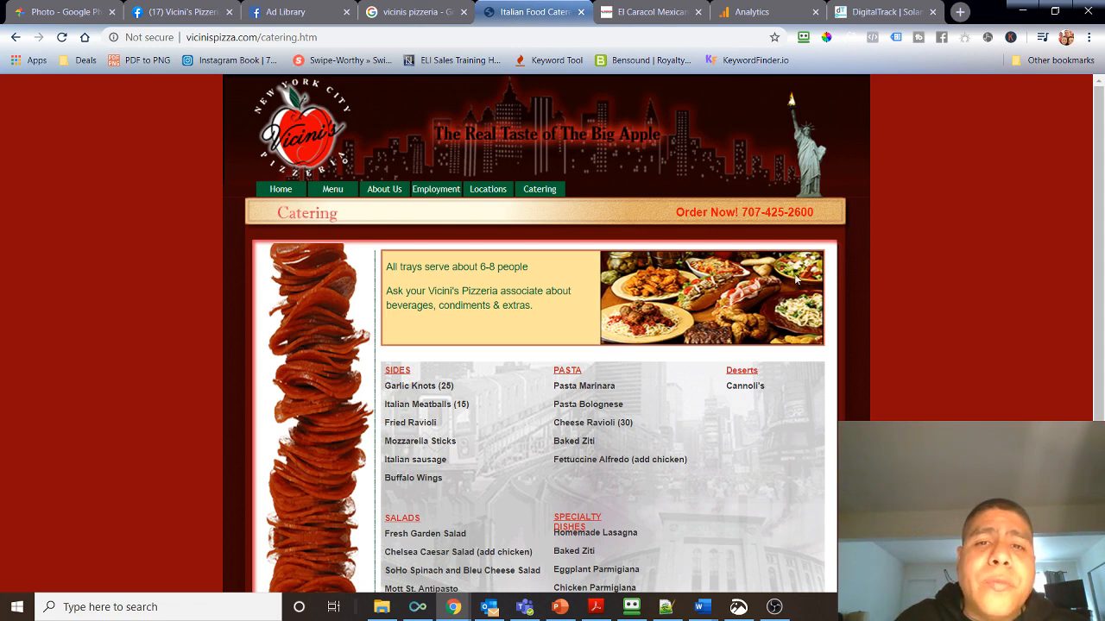
pyautogui.moveTo(352, 387)
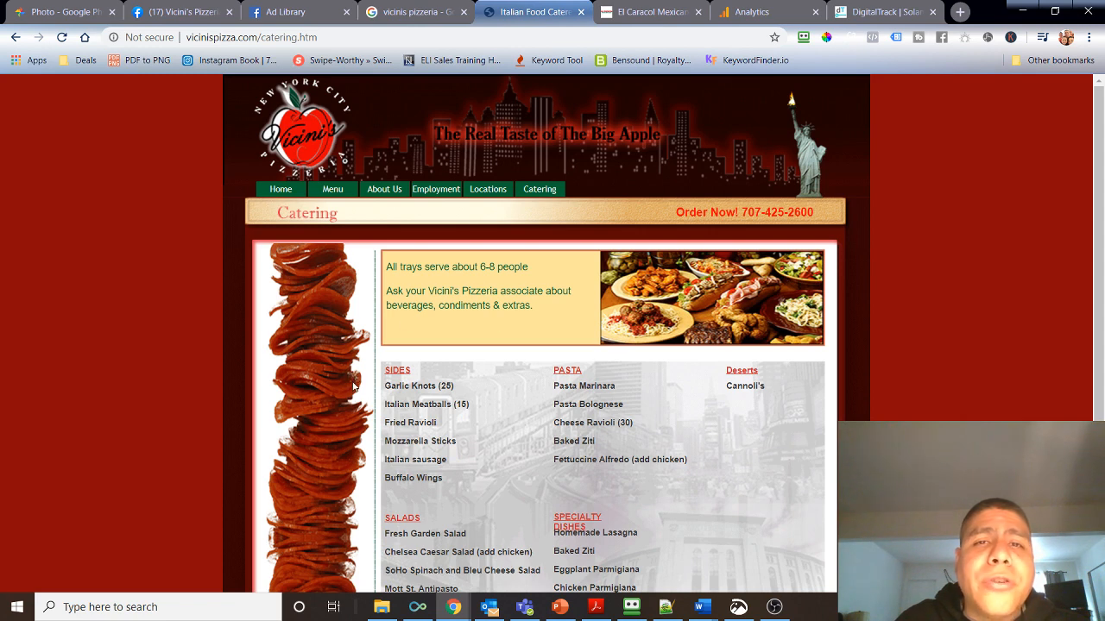
pyautogui.moveTo(492, 395)
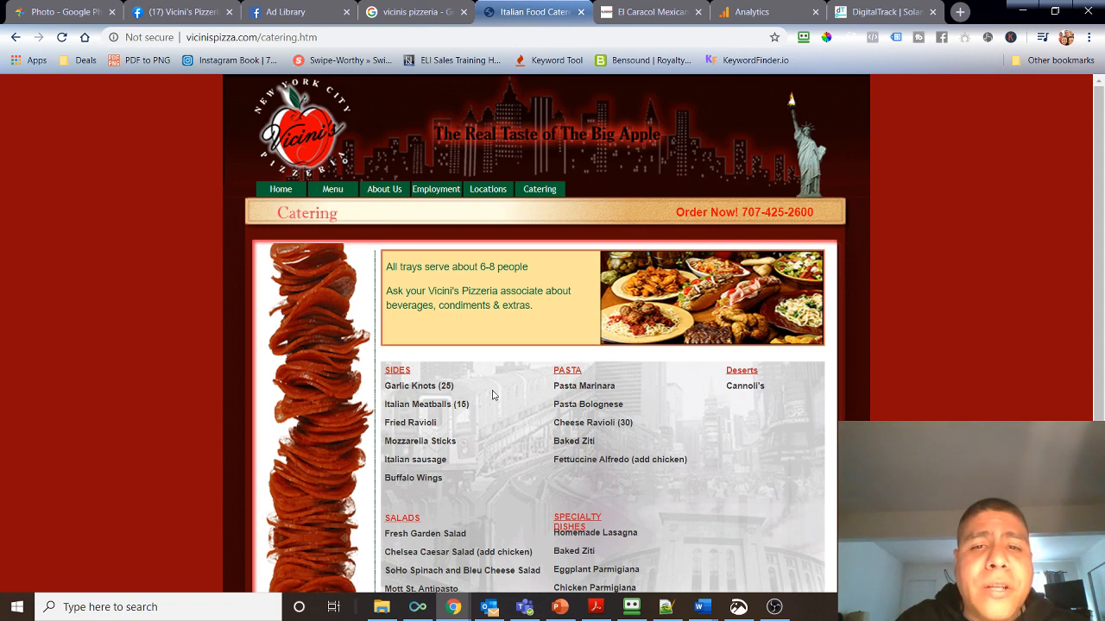
pyautogui.moveTo(810, 390)
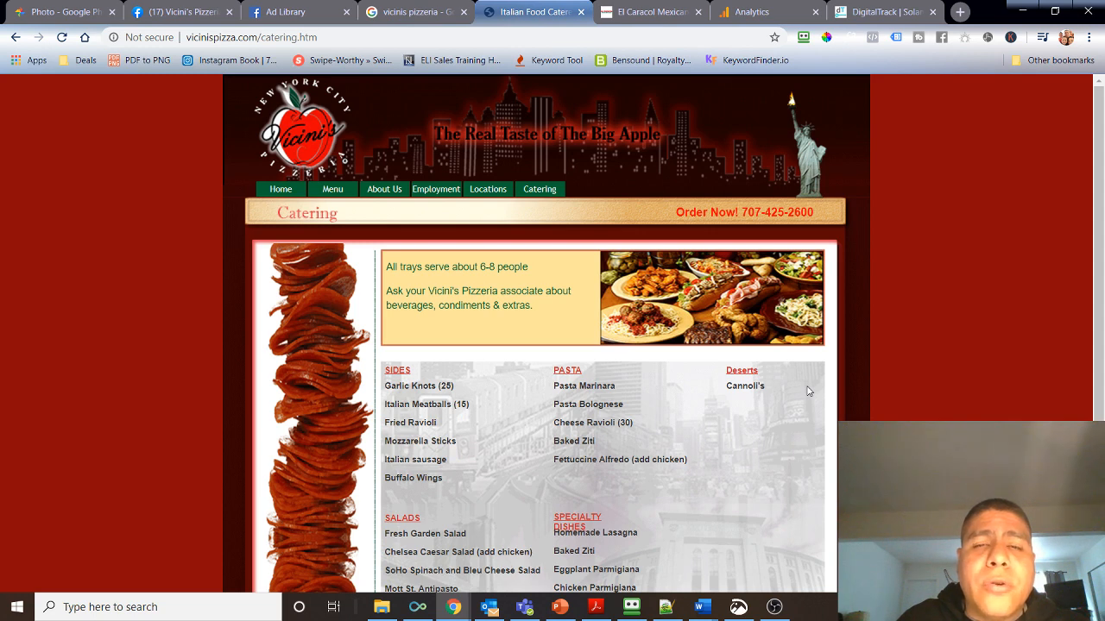
pyautogui.moveTo(620, 358)
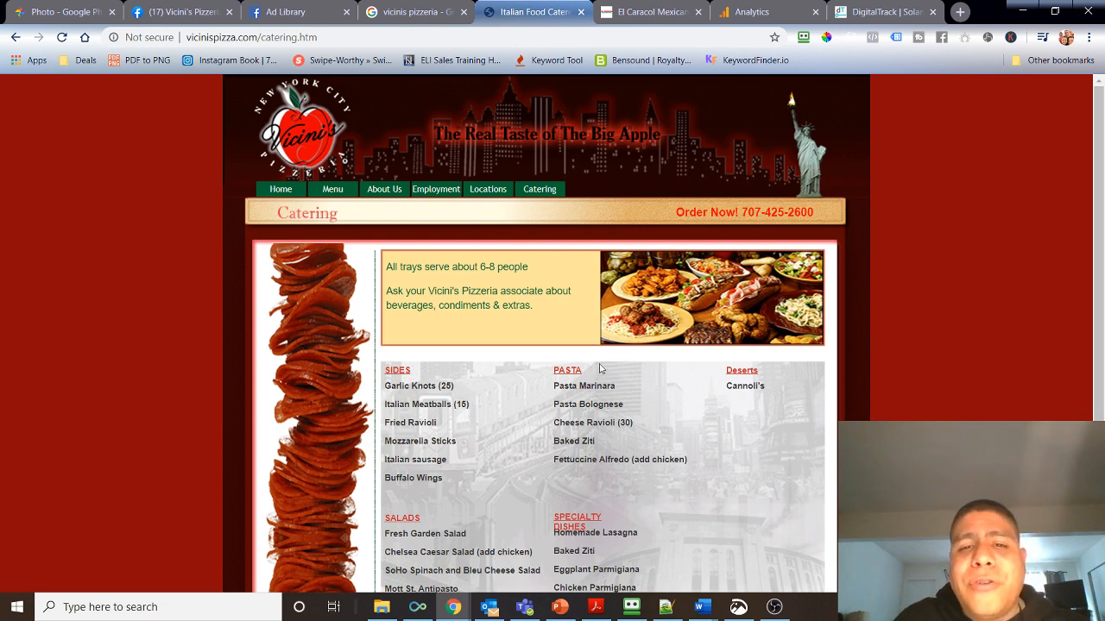
pyautogui.moveTo(594, 354)
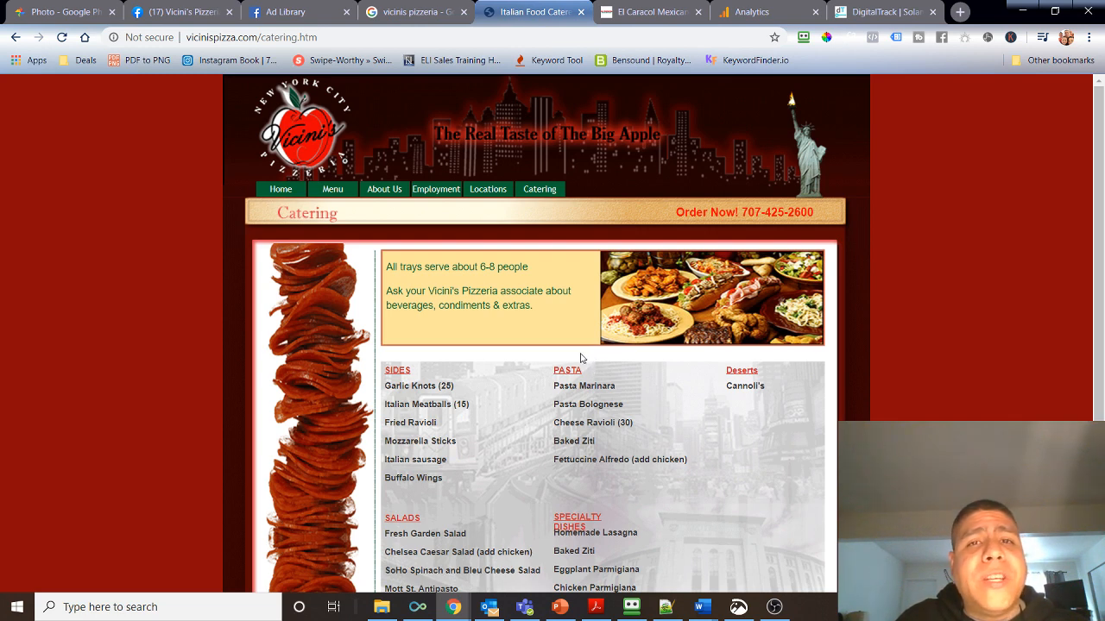
pyautogui.moveTo(578, 357)
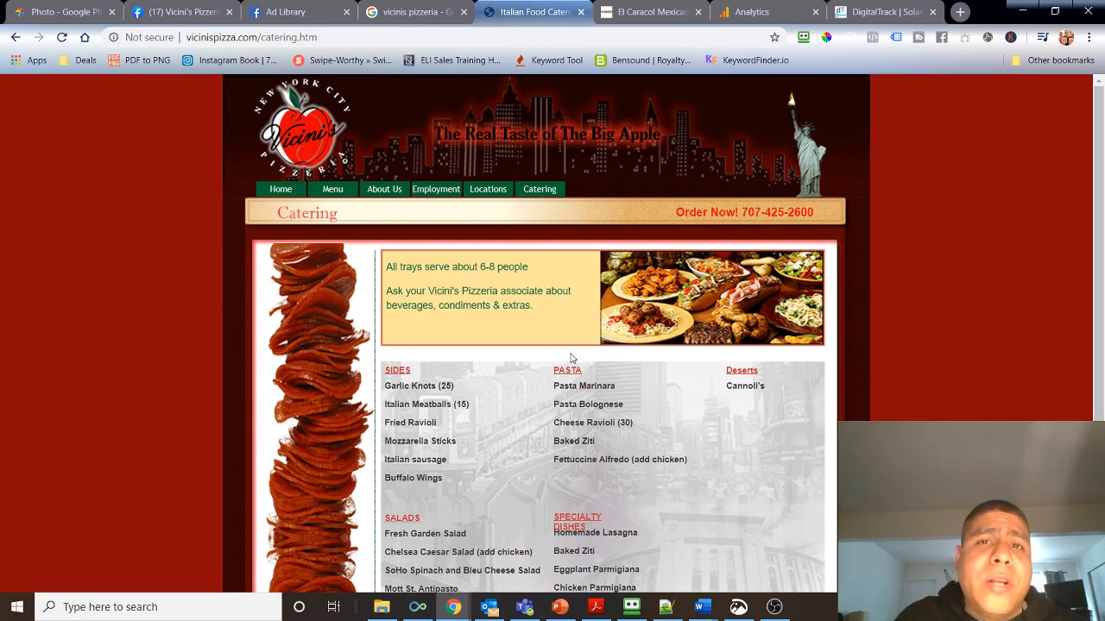
pyautogui.moveTo(604, 381)
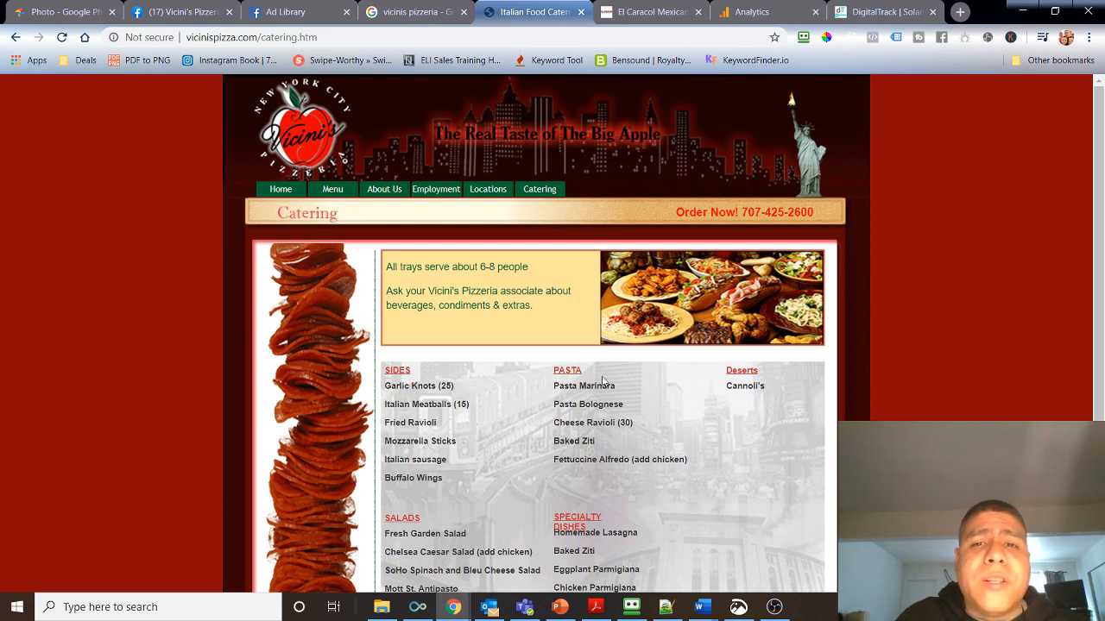
pyautogui.moveTo(548, 276)
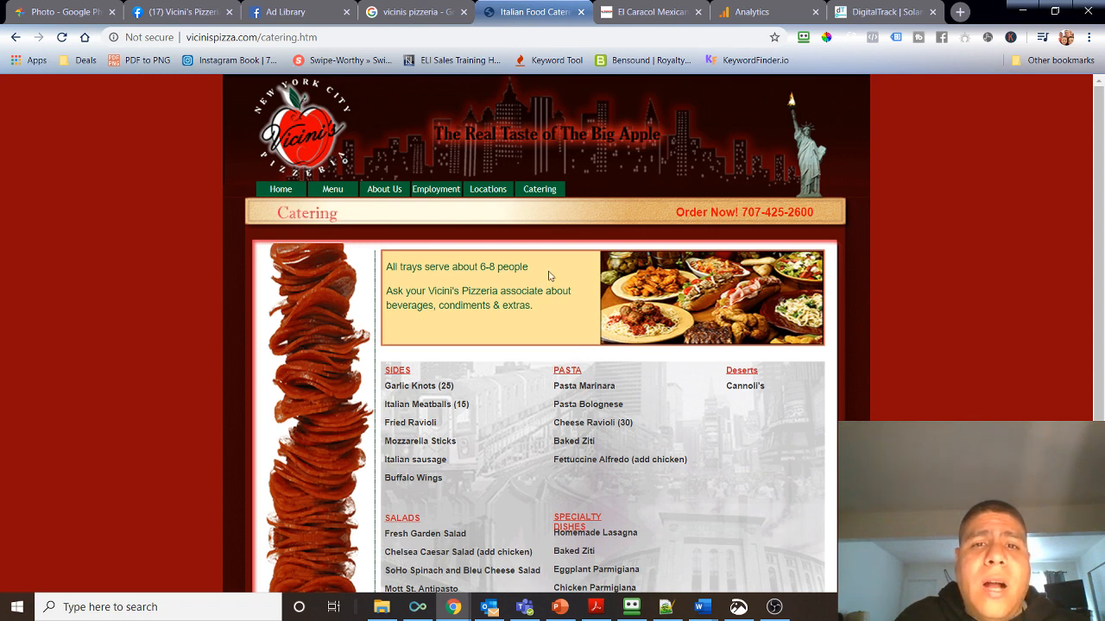
pyautogui.moveTo(538, 188)
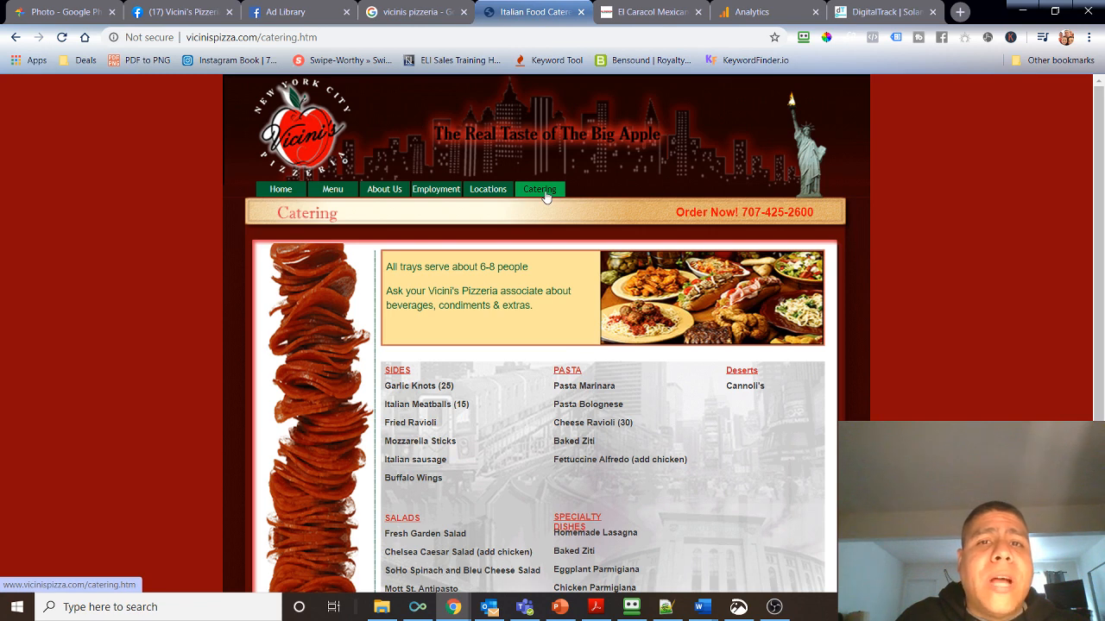
# Go to the vicinispizza.com Catering page listing sides, pasta, salads and specialty trays.
pyautogui.click(538, 188)
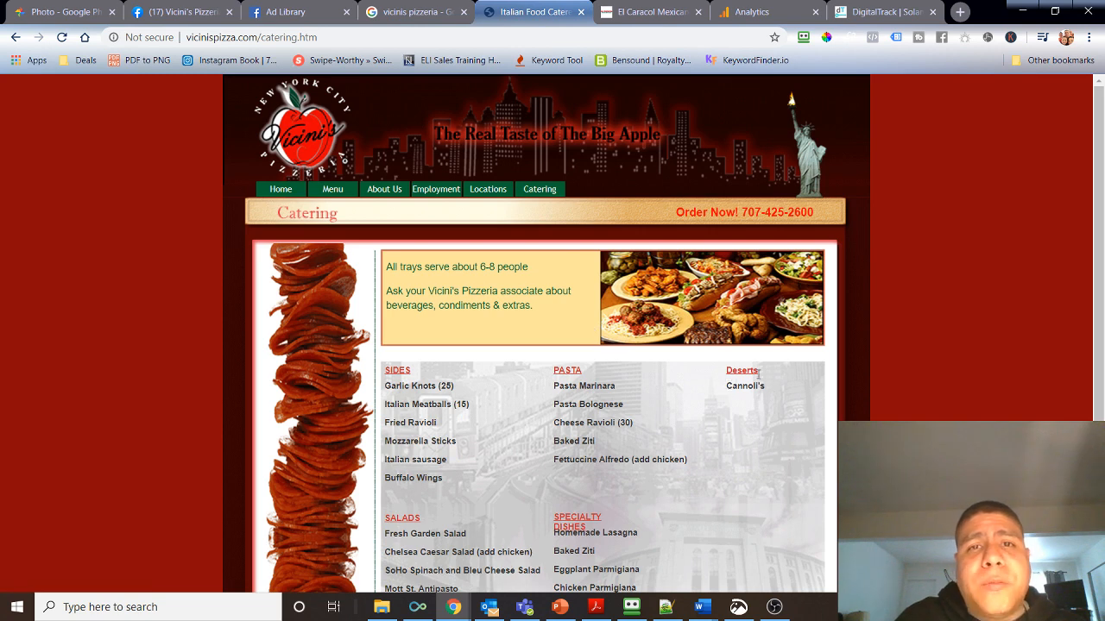
pyautogui.moveTo(740, 366)
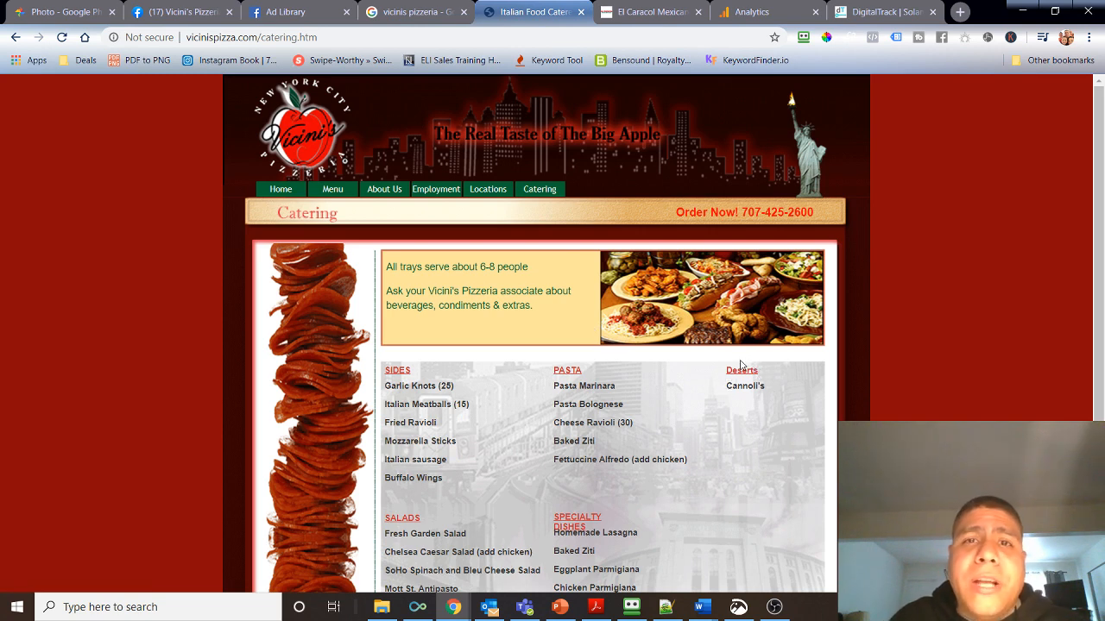
pyautogui.moveTo(649, 382)
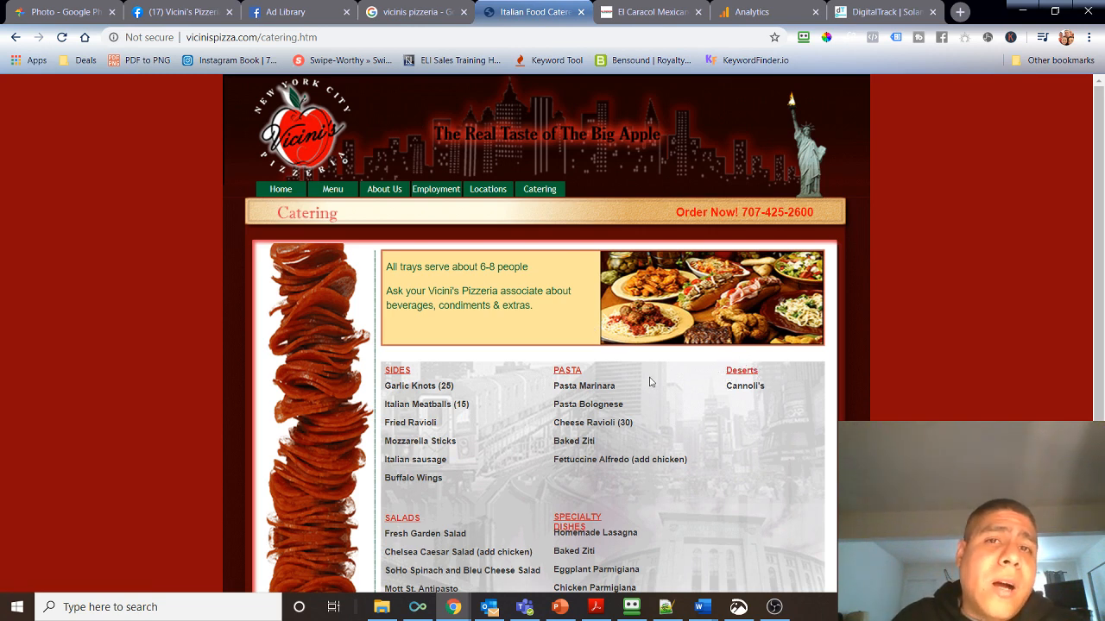
pyautogui.moveTo(621, 369)
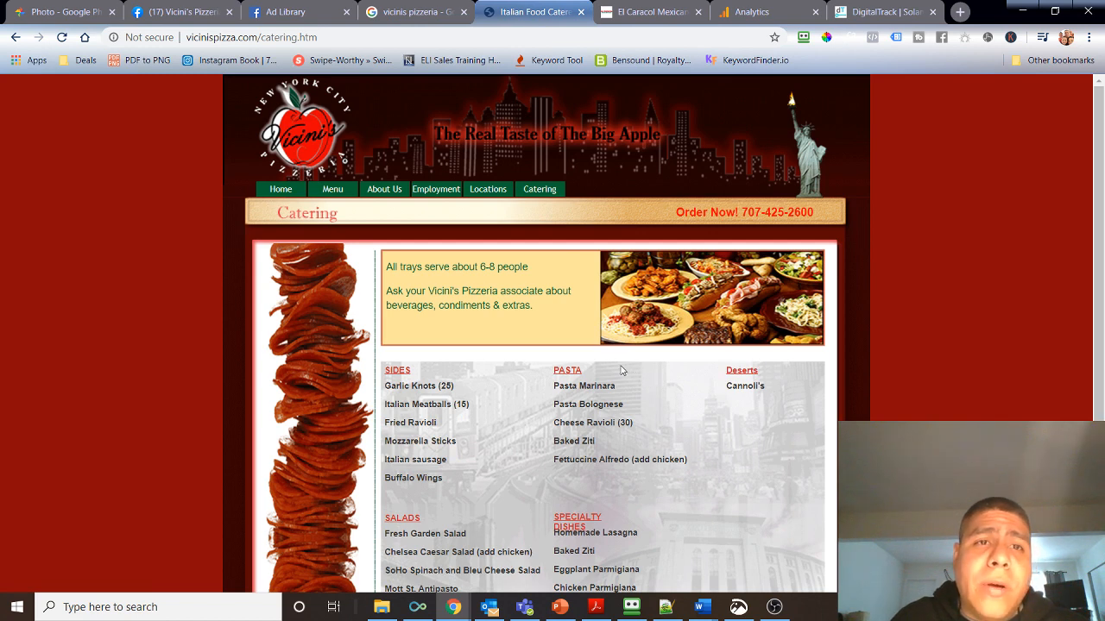
pyautogui.moveTo(715, 323)
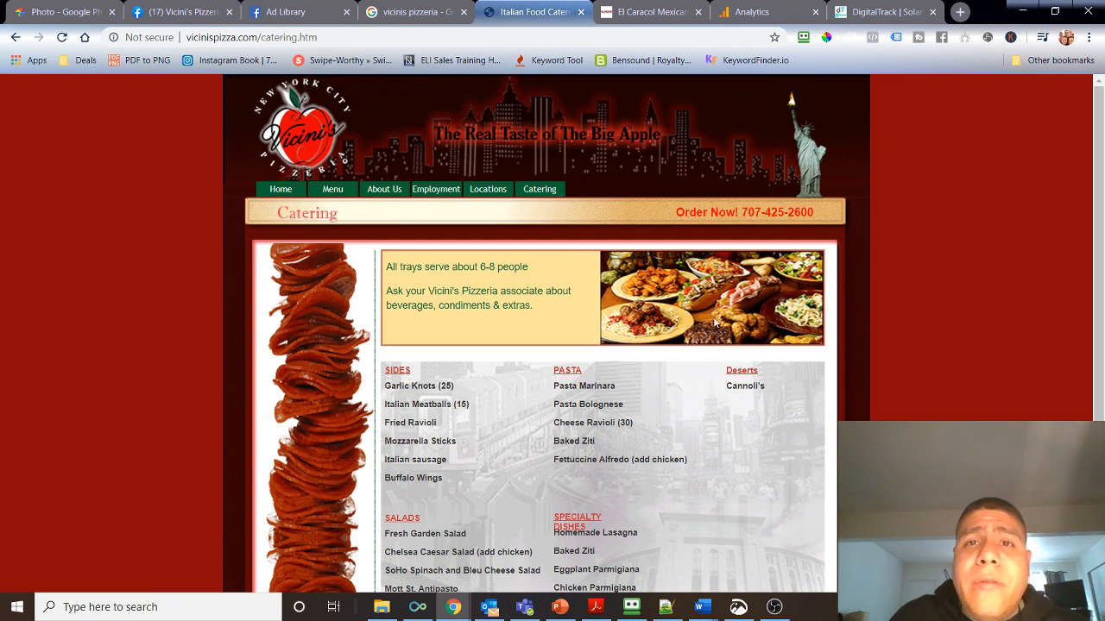
pyautogui.moveTo(859, 183)
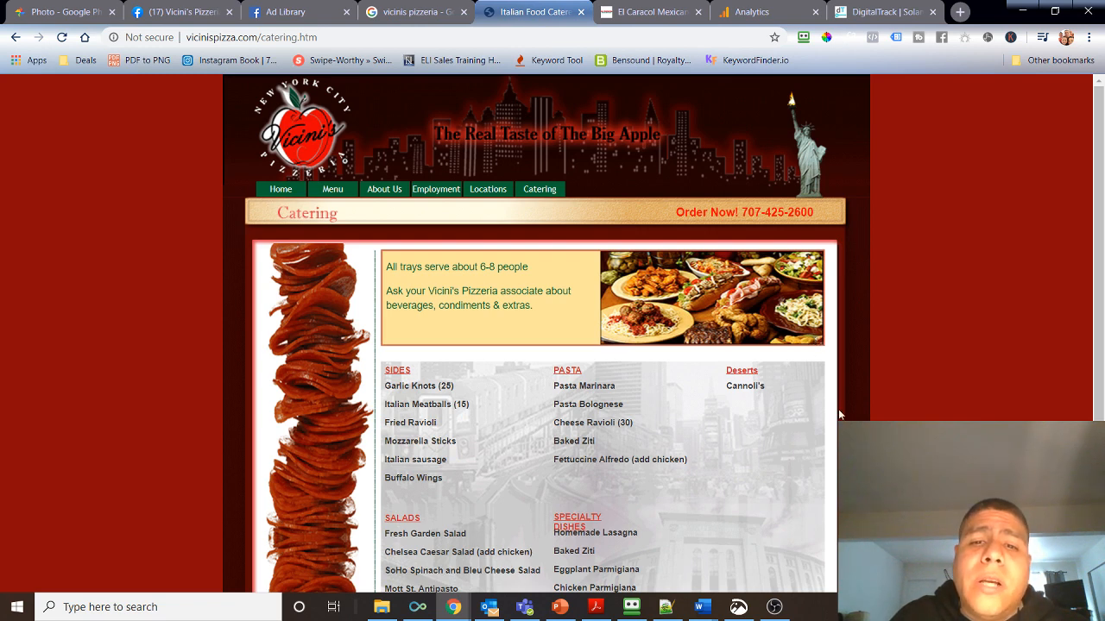
pyautogui.moveTo(818, 440)
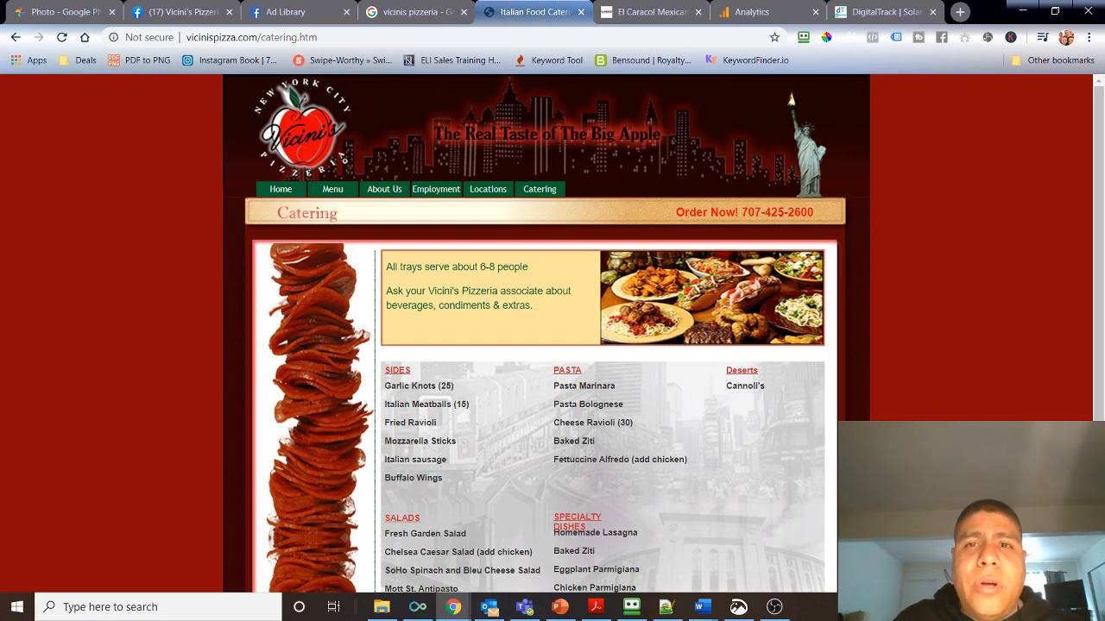
# Switch to the El Caracol client site and view its food photo slideshow.
pyautogui.click(647, 10)
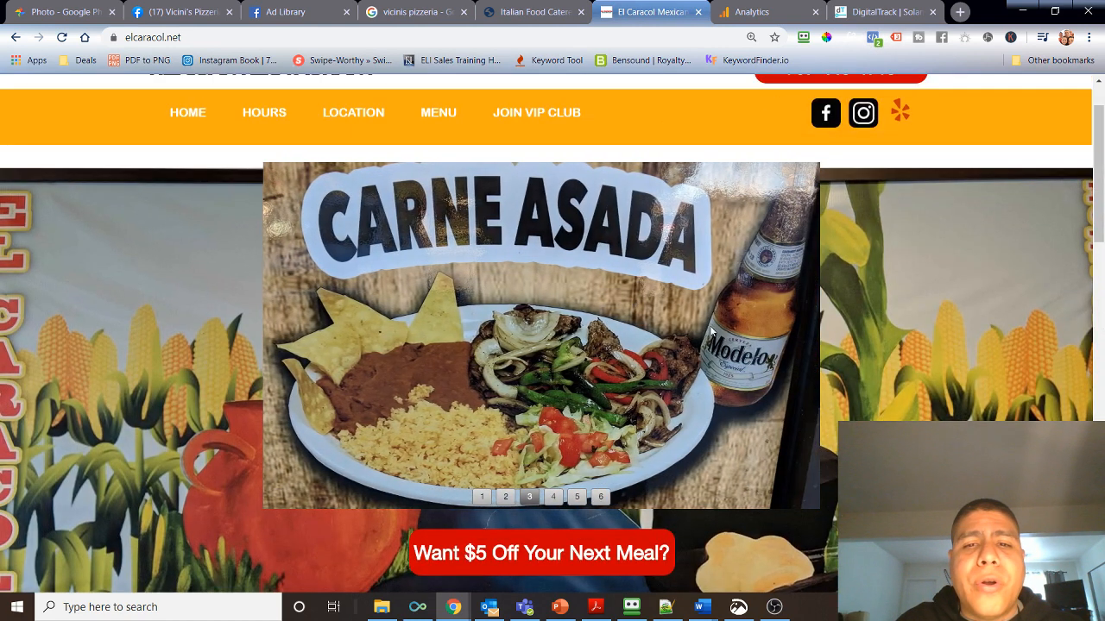
pyautogui.moveTo(842, 381)
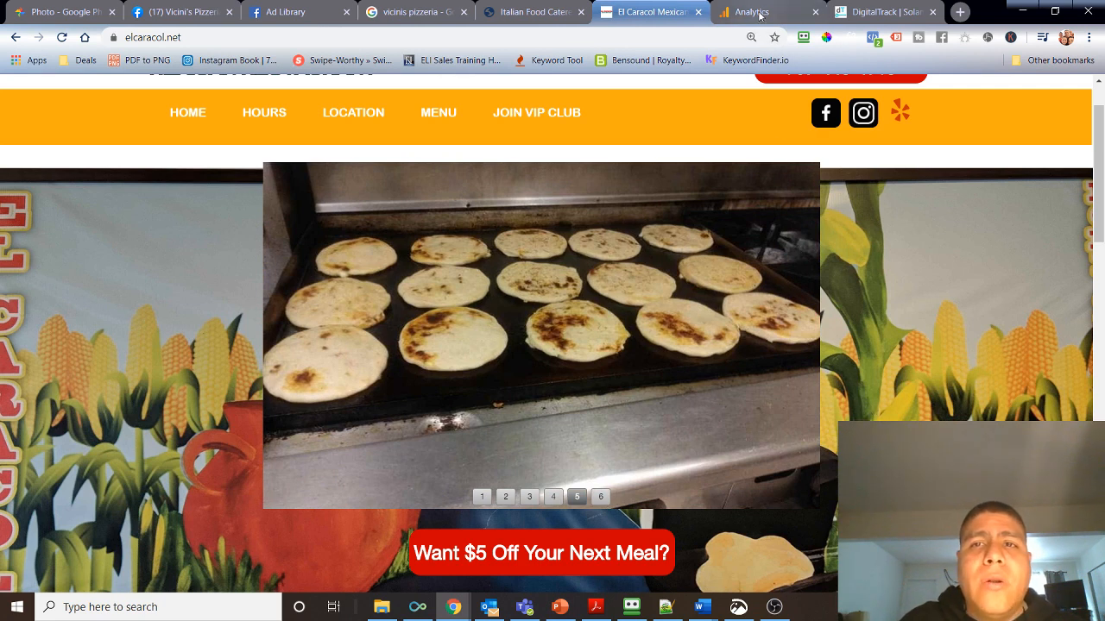
pyautogui.click(601, 497)
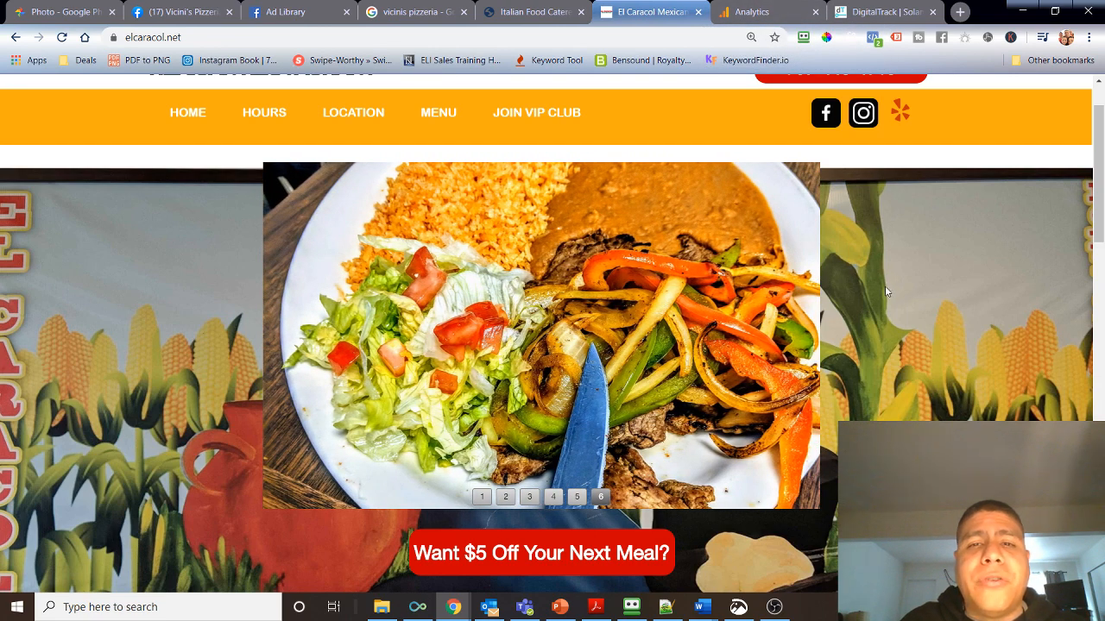
pyautogui.moveTo(894, 302)
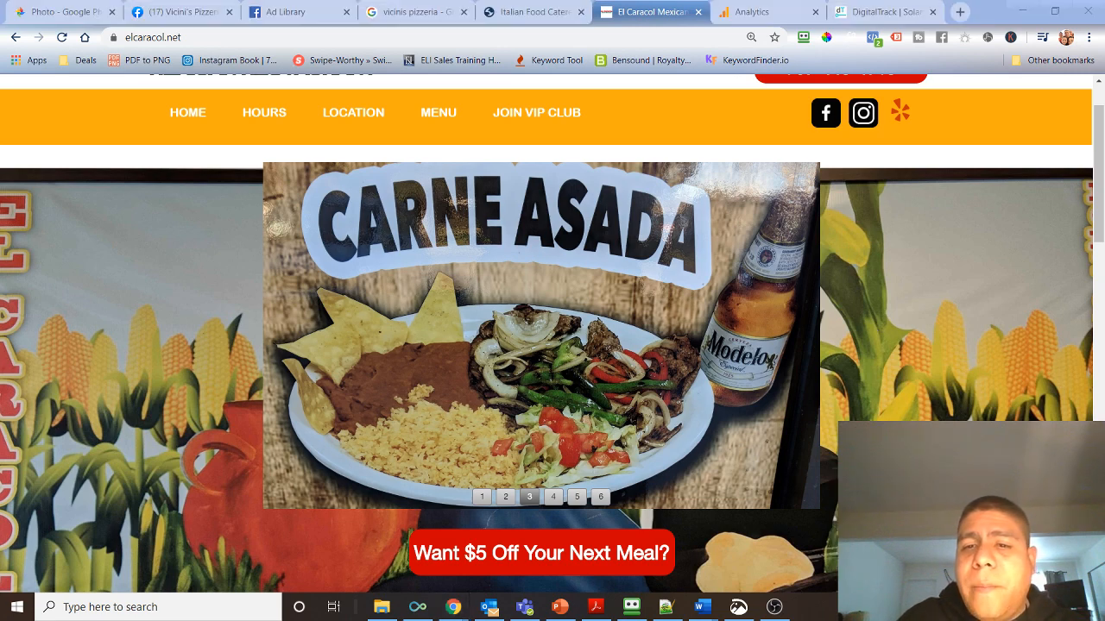
# Switch to the digitaltrack.co tab and close its chat popup.
pyautogui.click(884, 11)
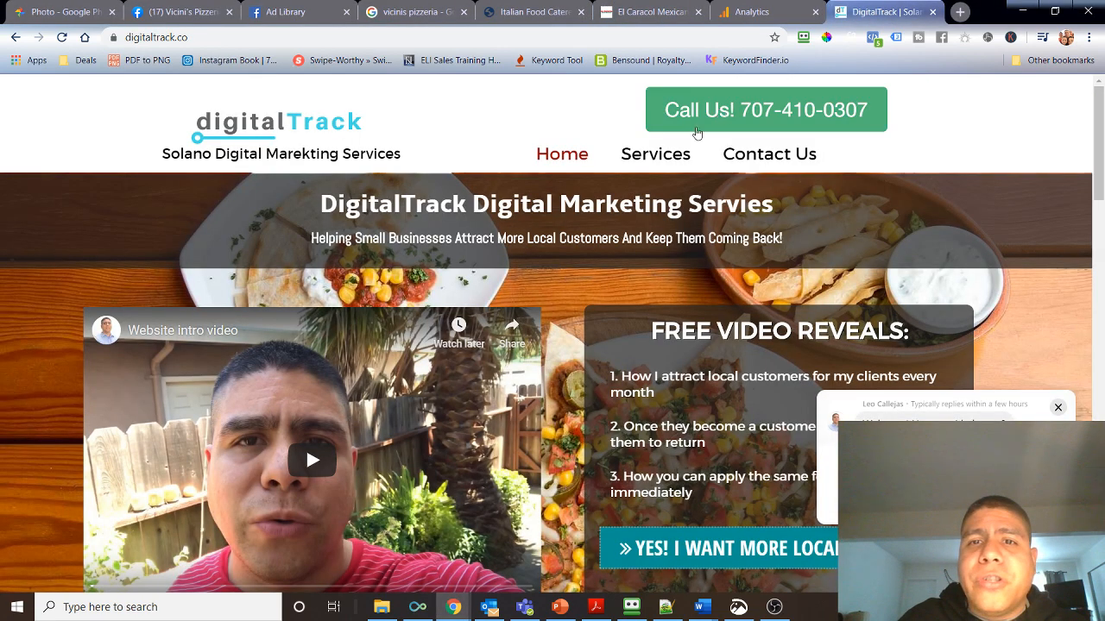
pyautogui.click(1056, 408)
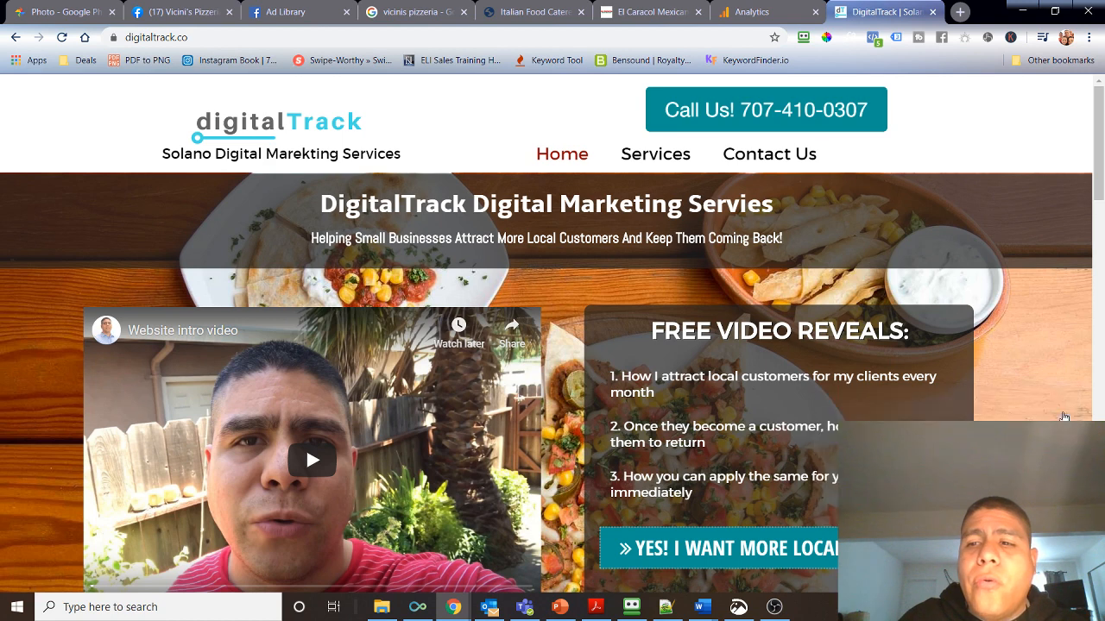
pyautogui.moveTo(573, 308)
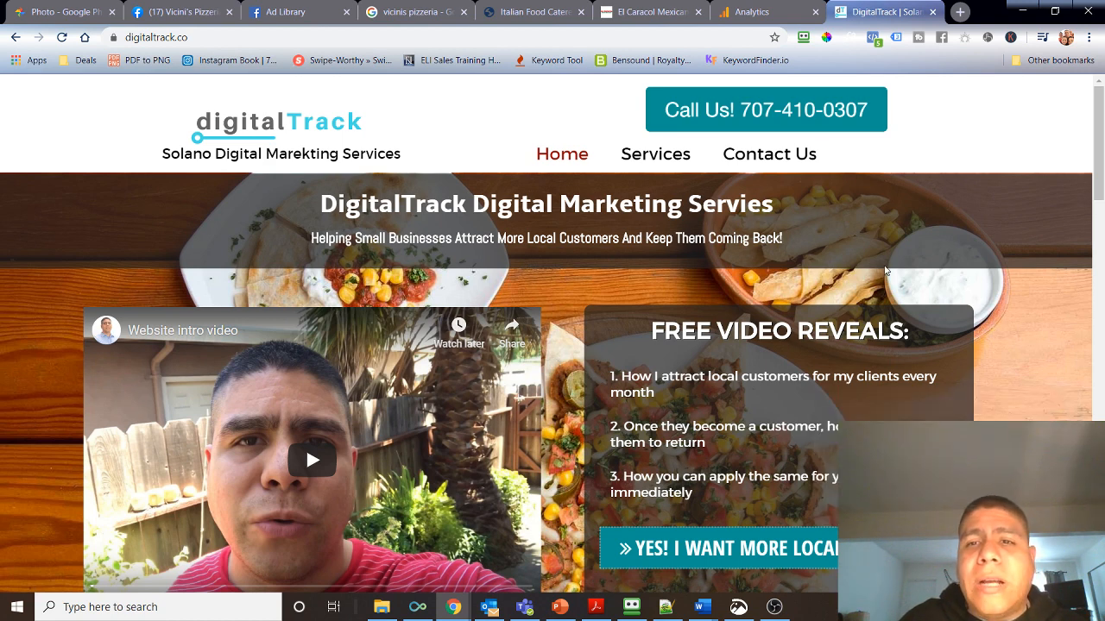
pyautogui.moveTo(701, 292)
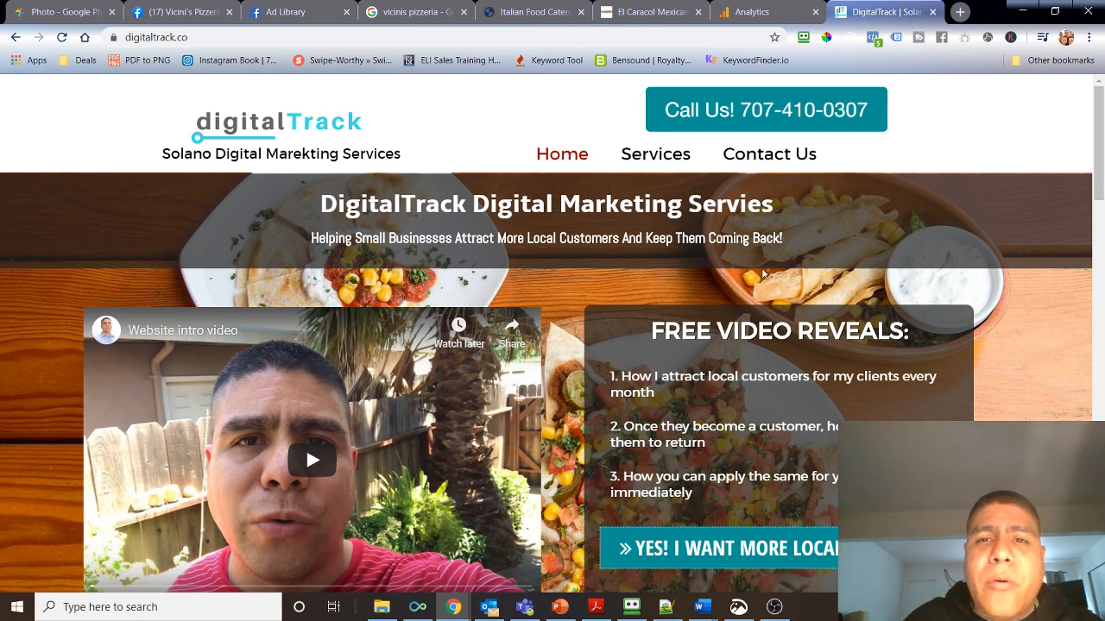
pyautogui.moveTo(206, 81)
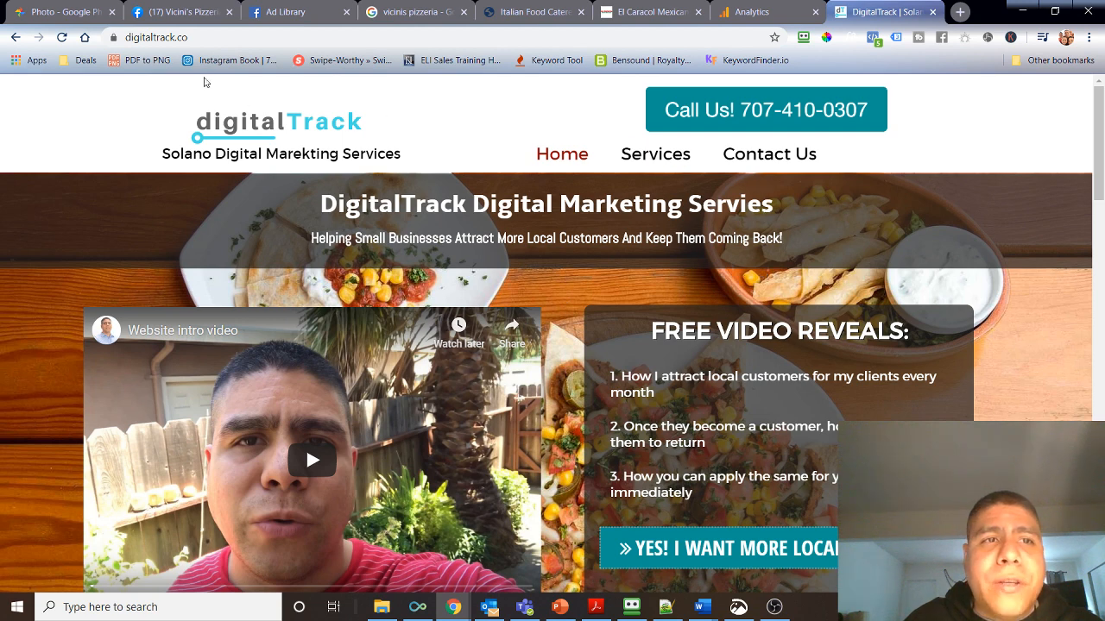
pyautogui.moveTo(798, 129)
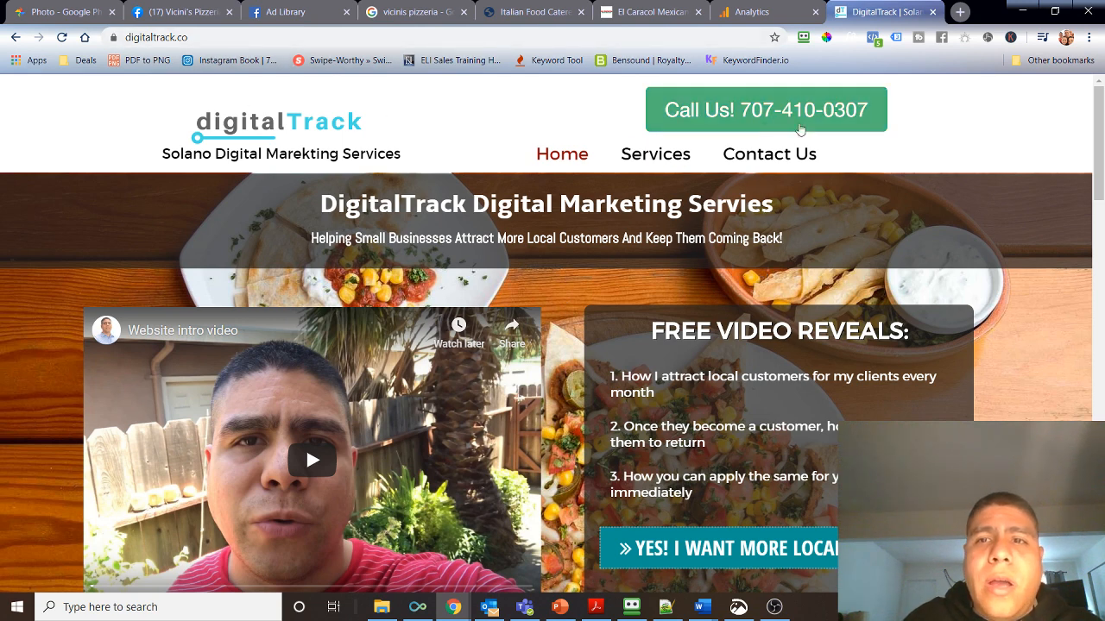
# Scroll through the Solano marketing services section to the footer contact details and back up.
pyautogui.scroll(-3)
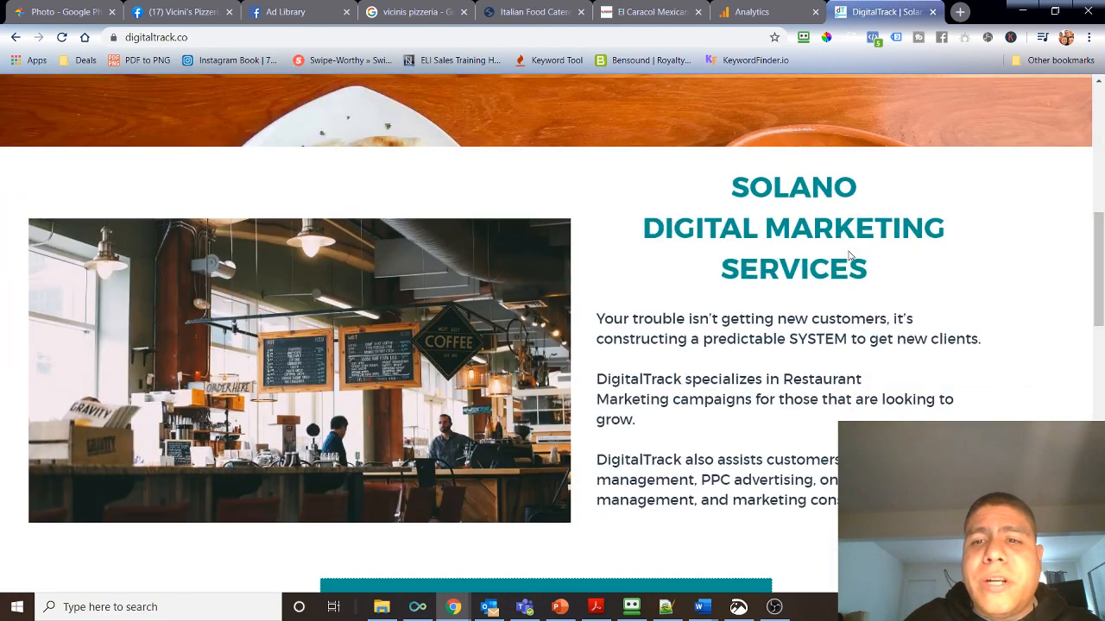
pyautogui.scroll(-3)
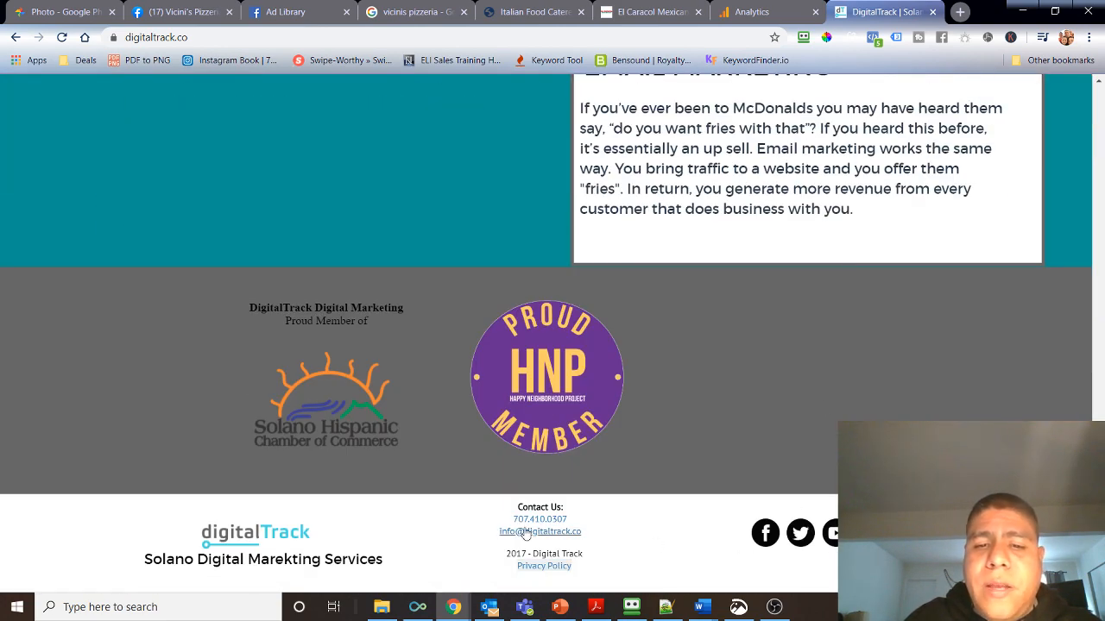
pyautogui.scroll(3)
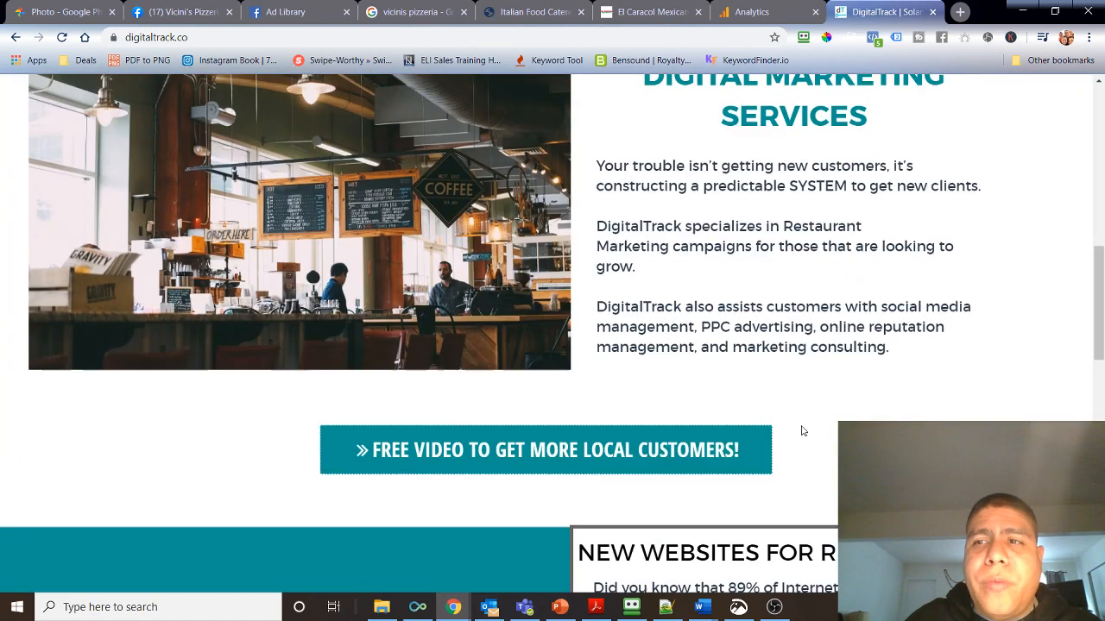